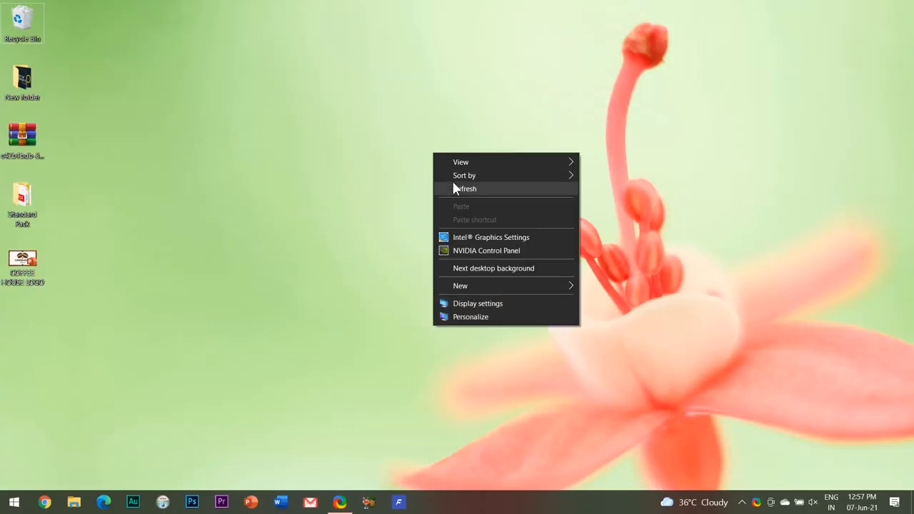
Refresh the Windows desktop and launch PowerPoint to its start screen
click(466, 189)
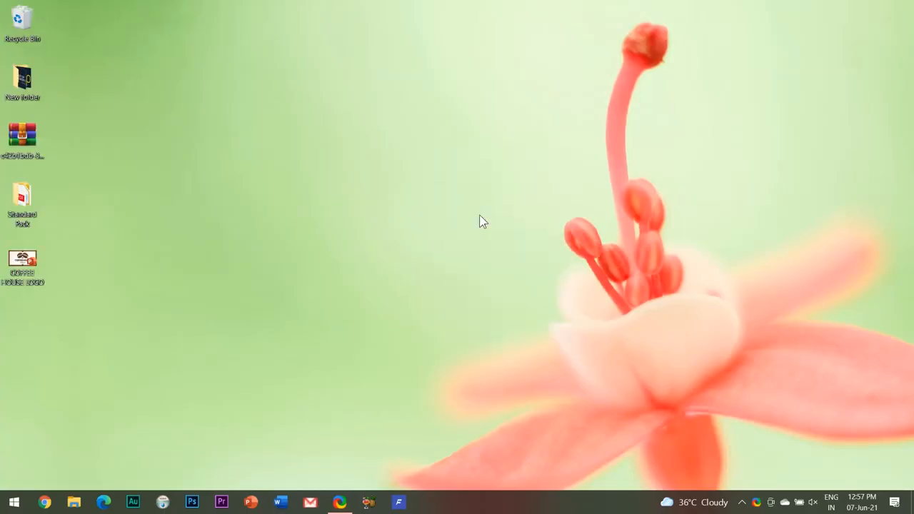
right_click(483, 221)
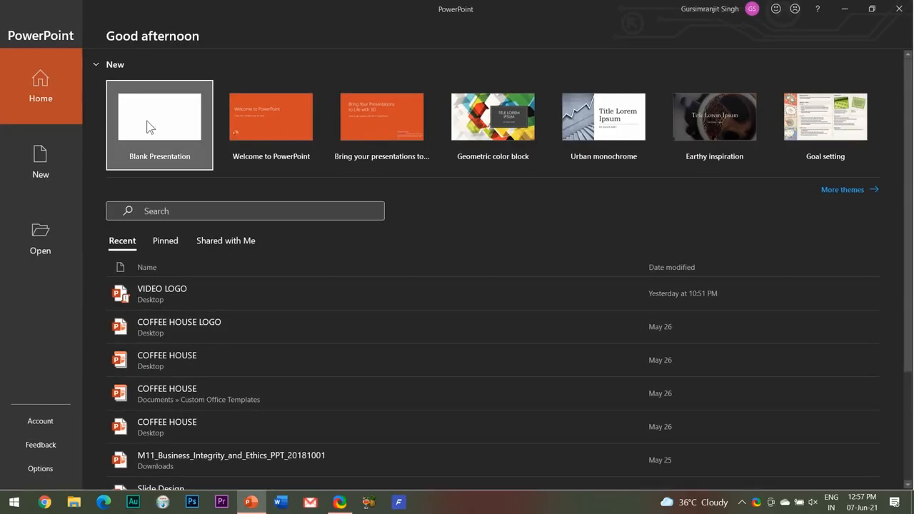
Start a new blank presentation with a single empty slide
click(160, 126)
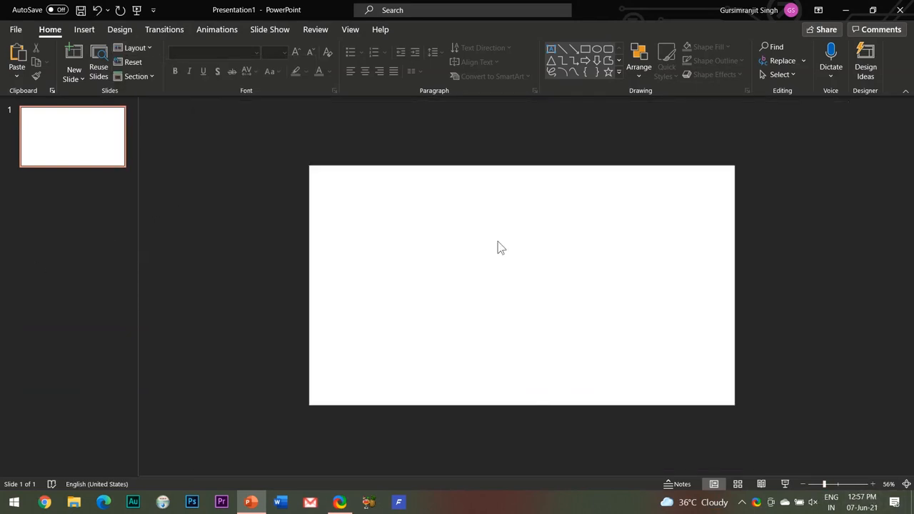
Give the first slide a solid black background via Format Background
right_click(72, 135)
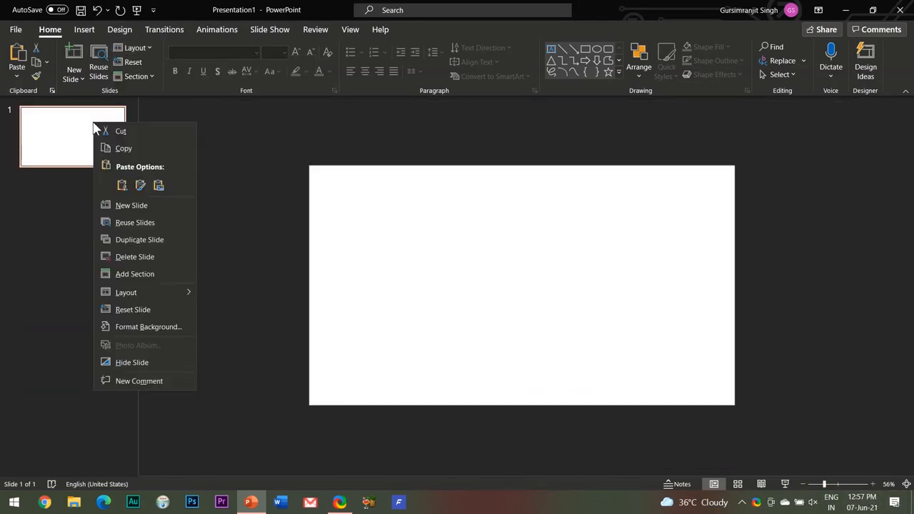
click(411, 278)
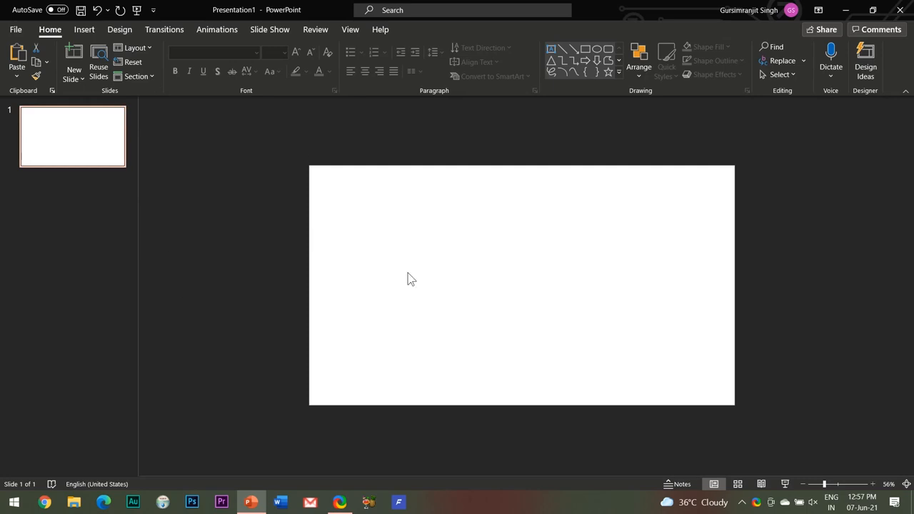
right_click(72, 135)
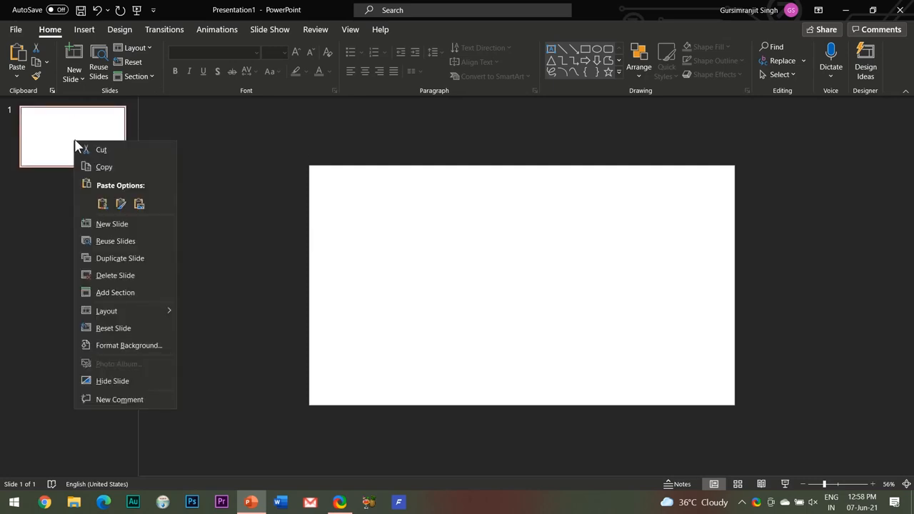
mouse_move(129, 344)
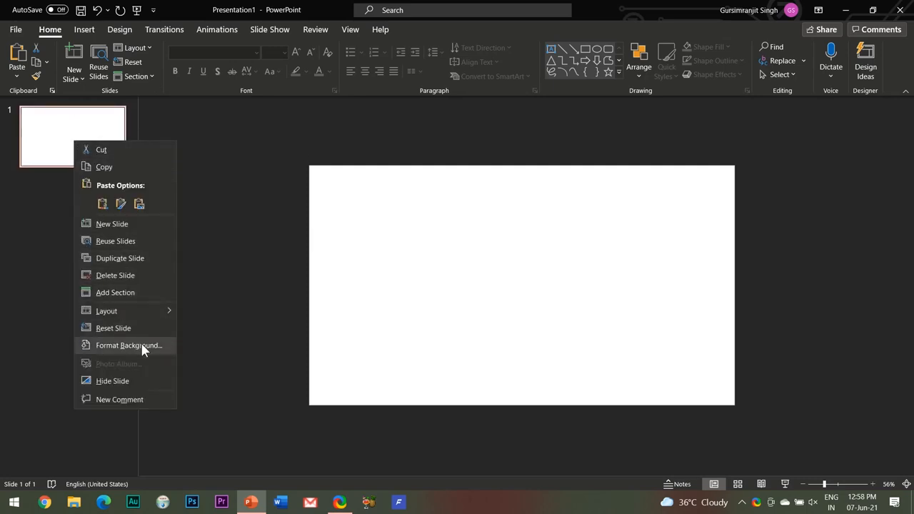
click(129, 344)
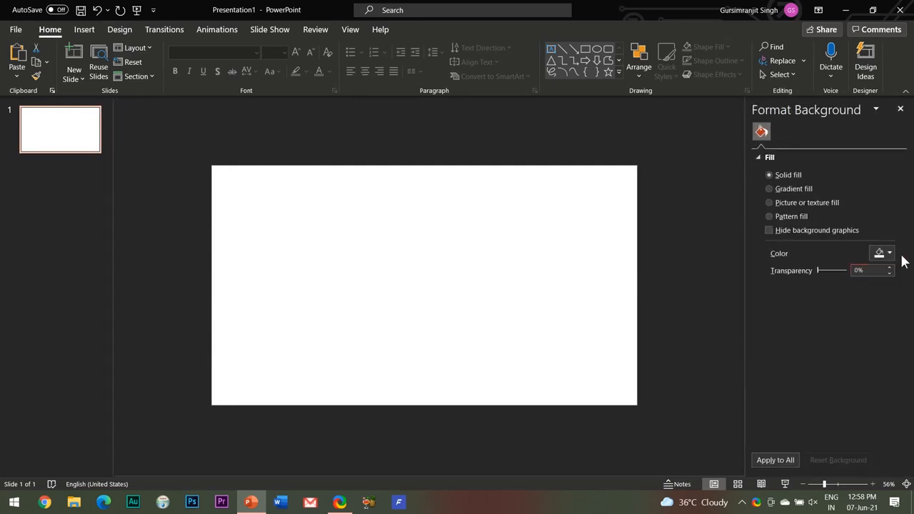
click(889, 253)
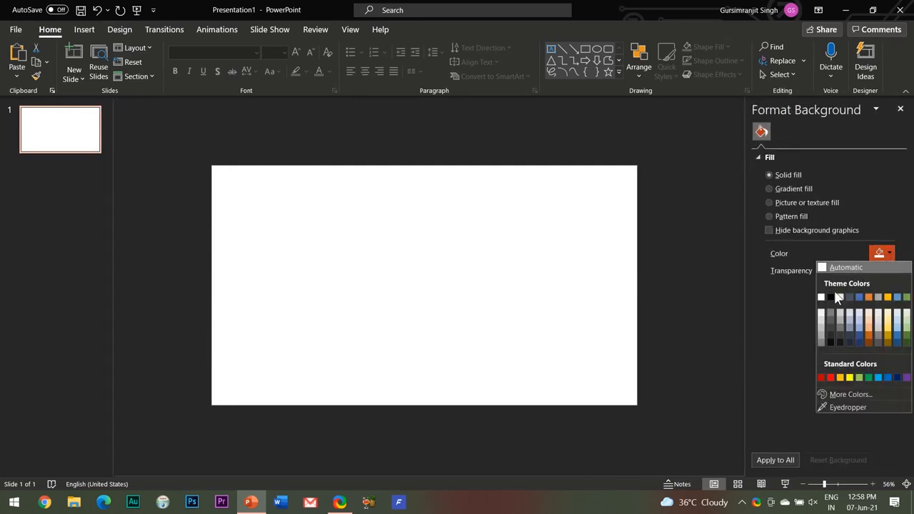
click(822, 297)
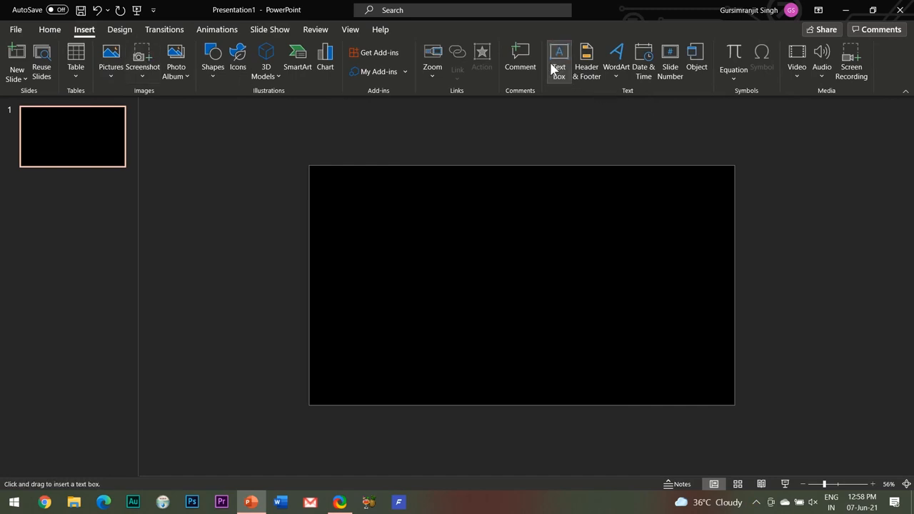
Add a centred white 'BEST OF POWERPOINT' text box with enlarged font on the black slide
drag(400, 243, 543, 291)
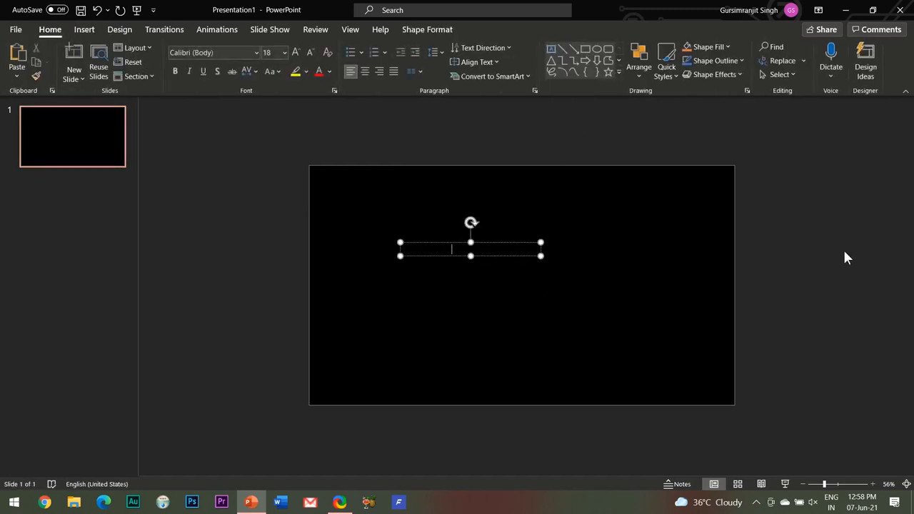
click(329, 72)
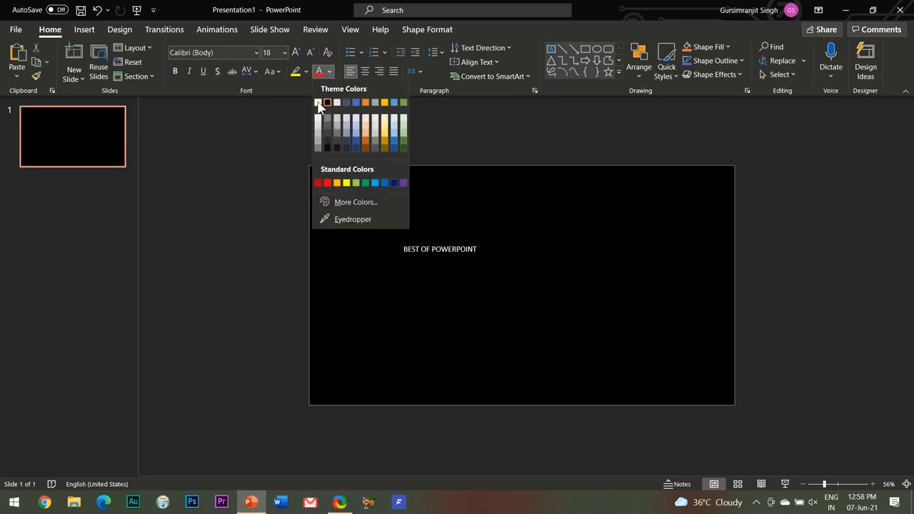
click(318, 103)
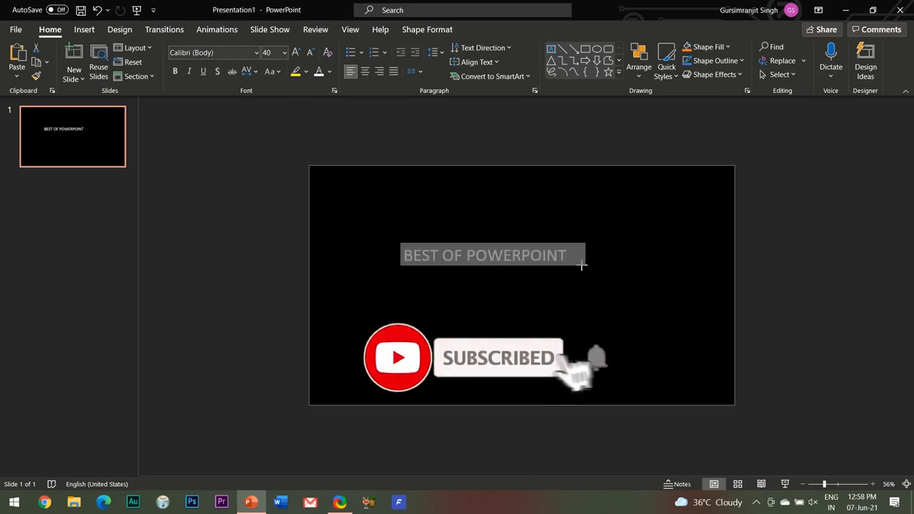
click(296, 52)
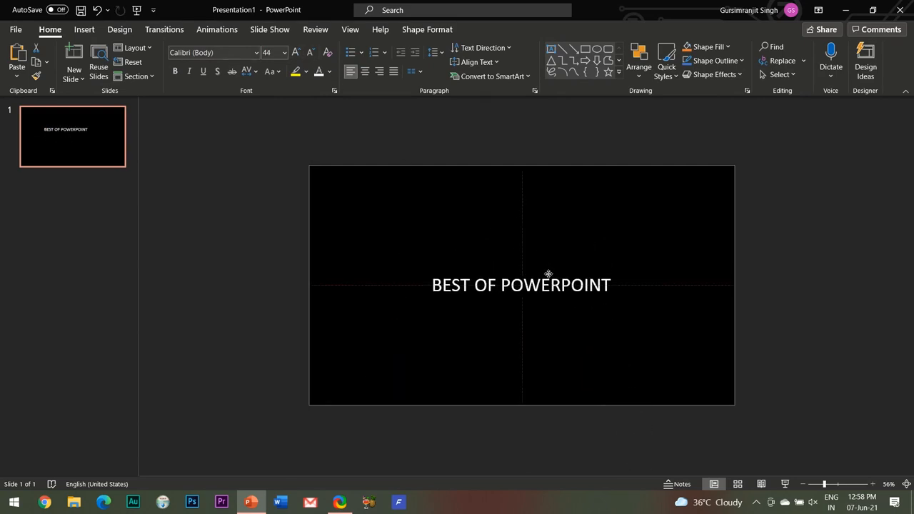
click(245, 292)
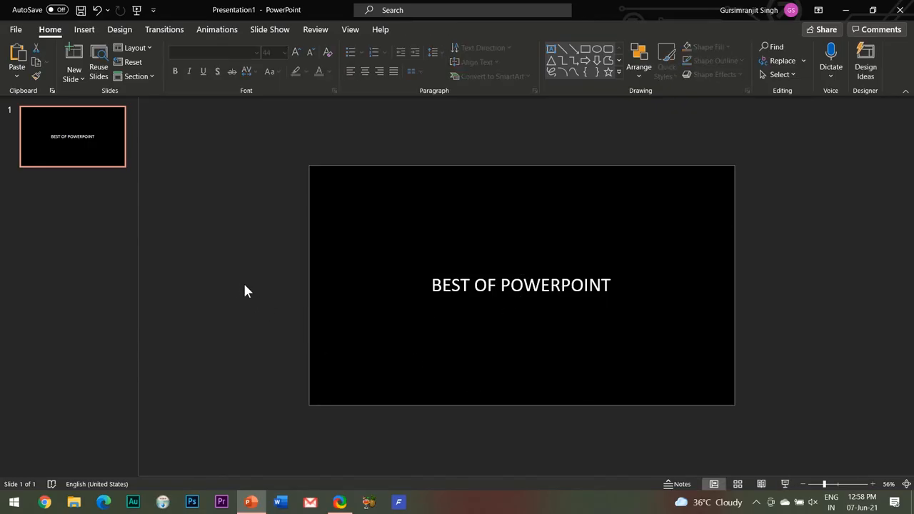
Draw a black rectangle covering the entire slide, hiding the title
click(83, 28)
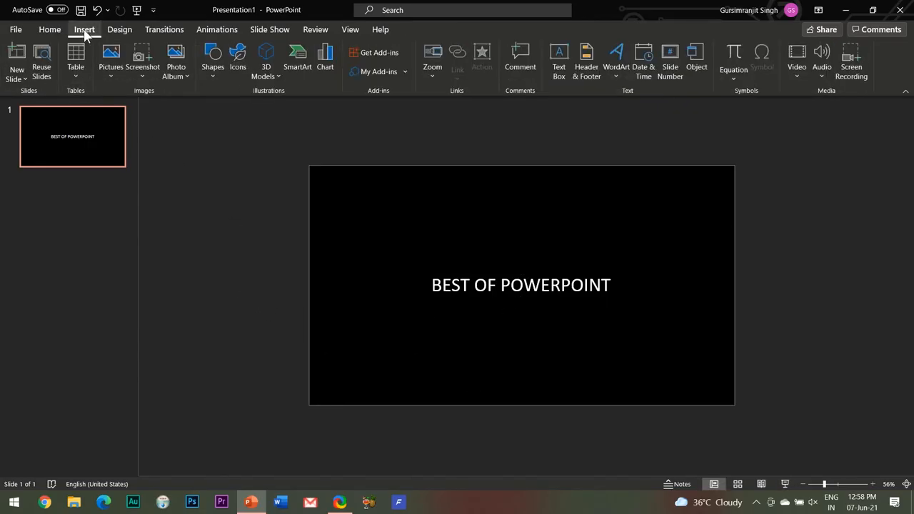
click(212, 57)
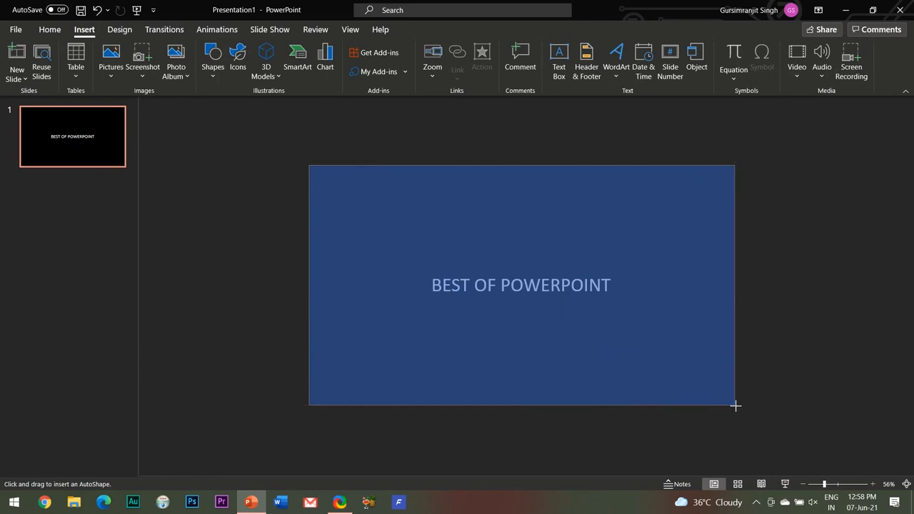
drag(309, 165, 734, 406)
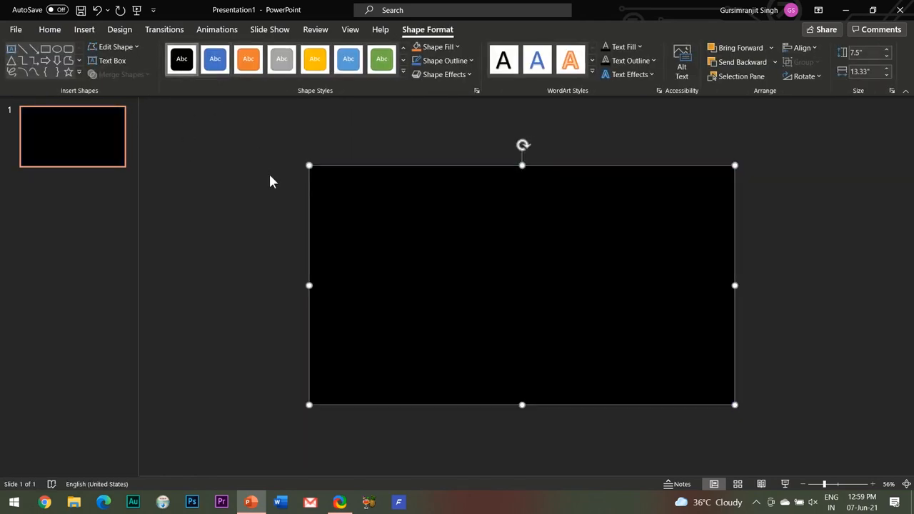
mouse_move(356, 253)
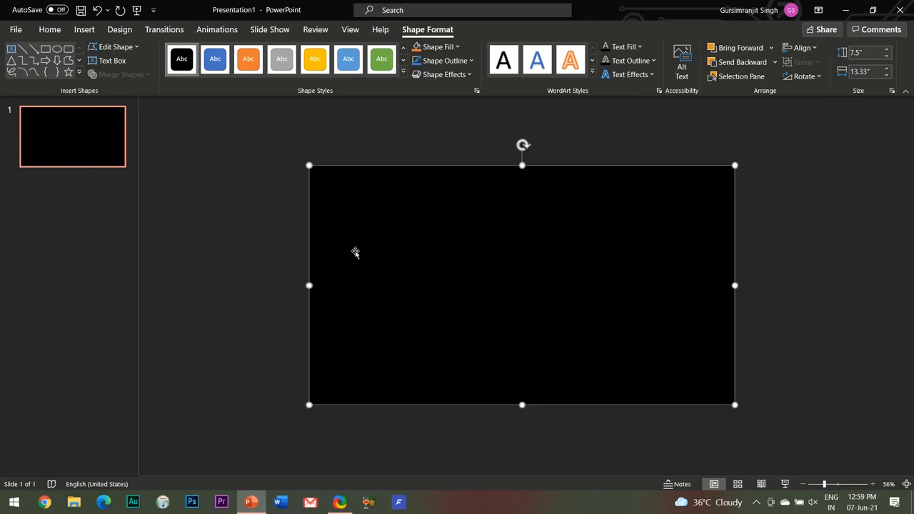
Give the black rectangle a Fade animation lasting a very slow 5 seconds
click(217, 28)
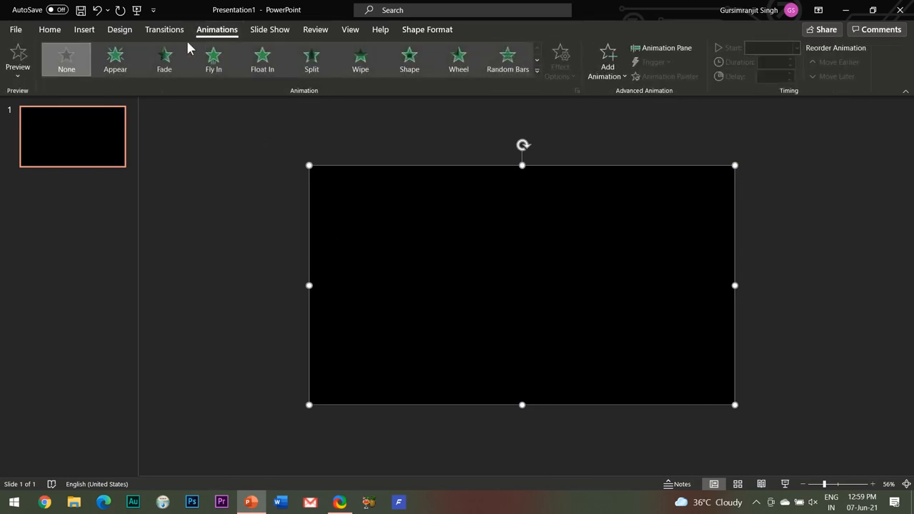
click(163, 60)
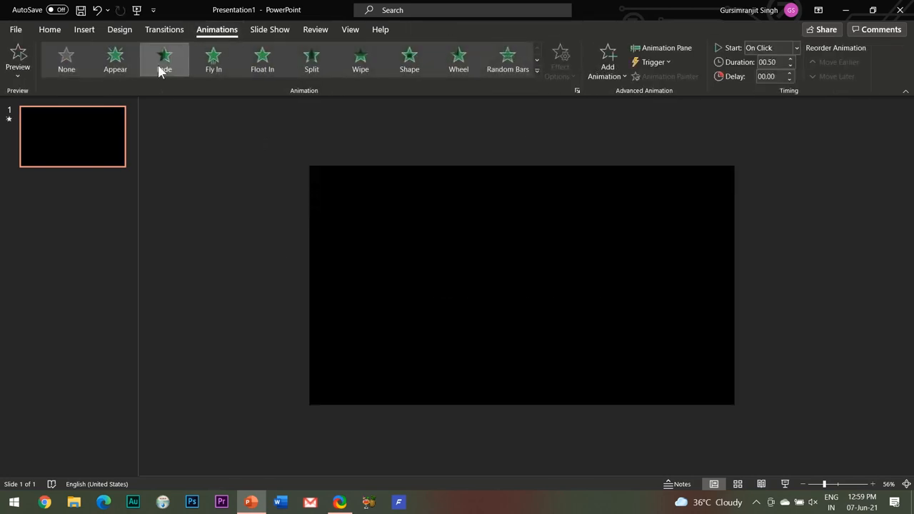
click(163, 60)
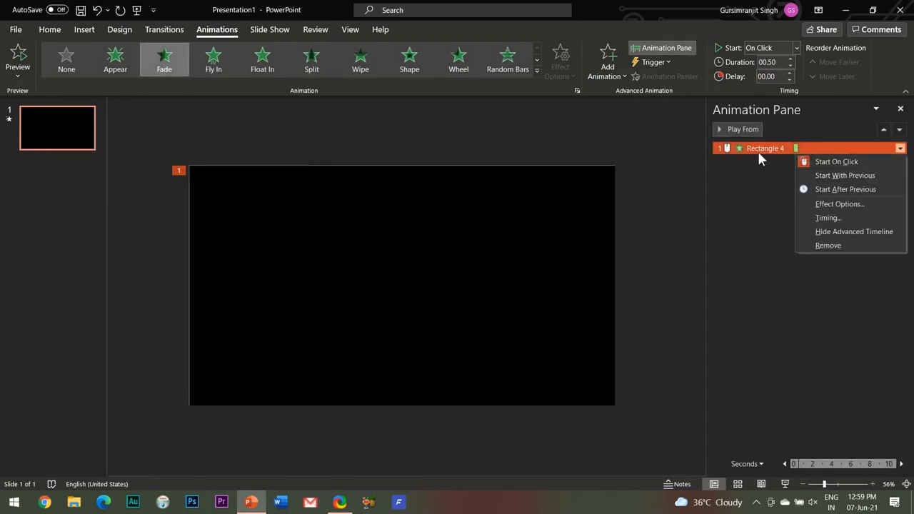
click(840, 203)
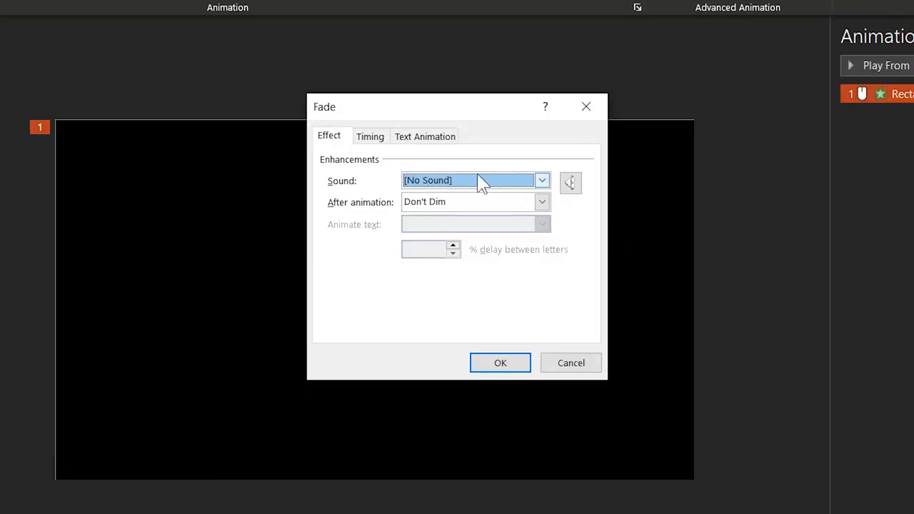
click(370, 137)
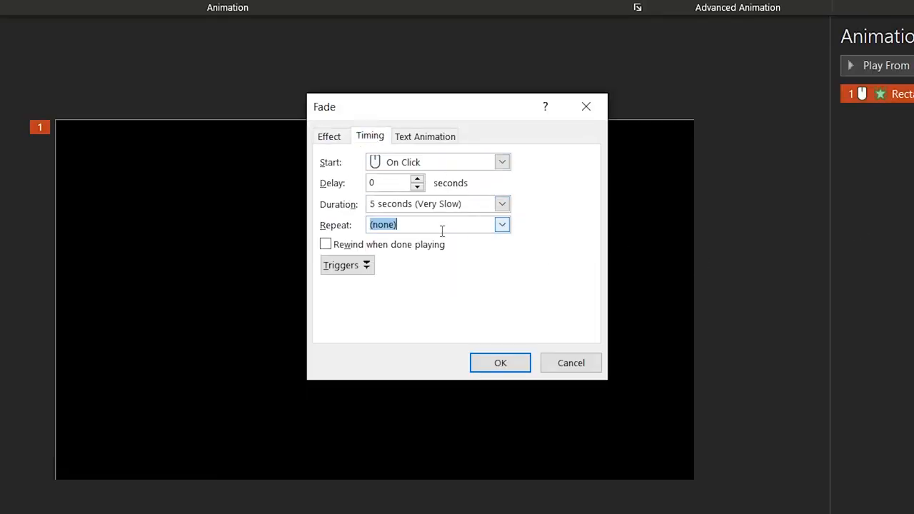
mouse_move(446, 342)
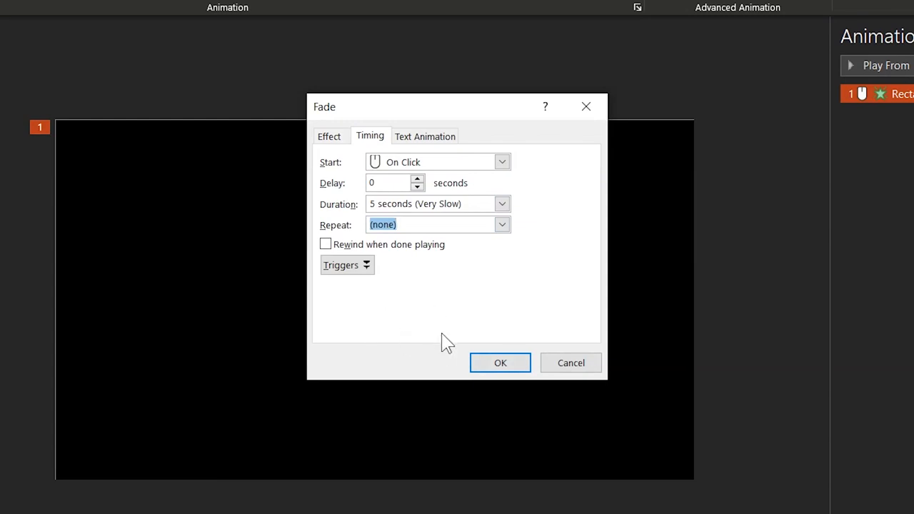
click(500, 363)
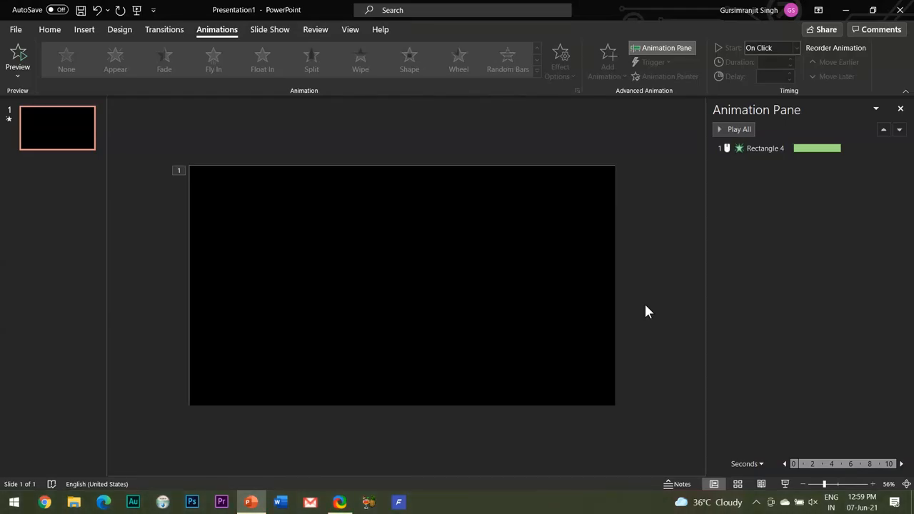
mouse_move(309, 300)
text(BEST OF POWERPOINT)
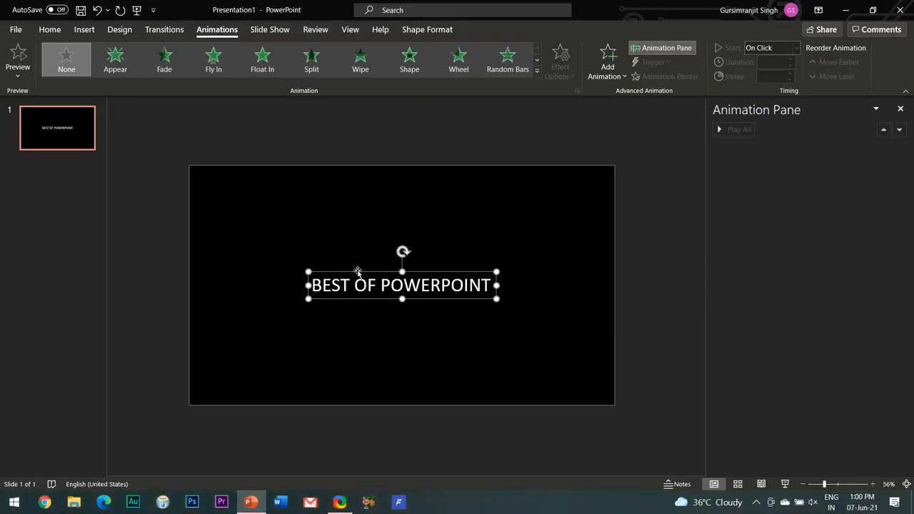
mouse_move(164, 60)
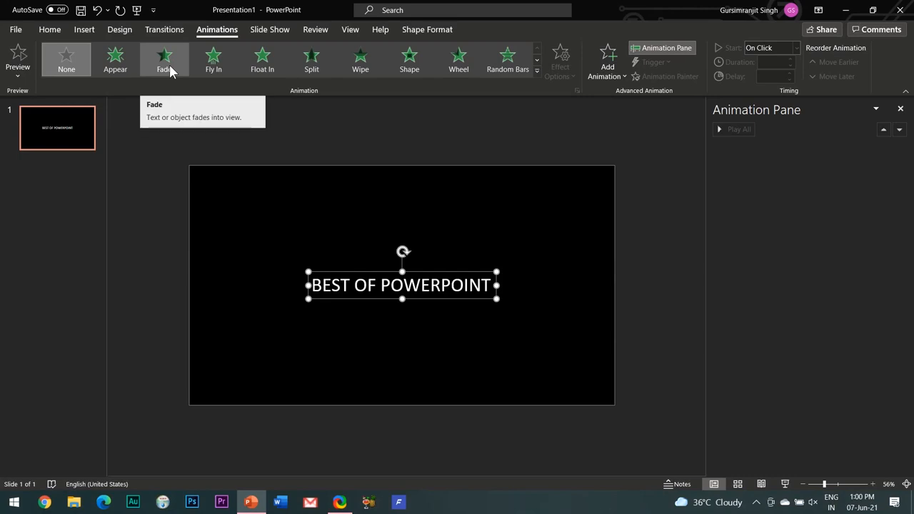
Give the title a Fade entrance plus a Grow/Shrink emphasis animation
click(164, 58)
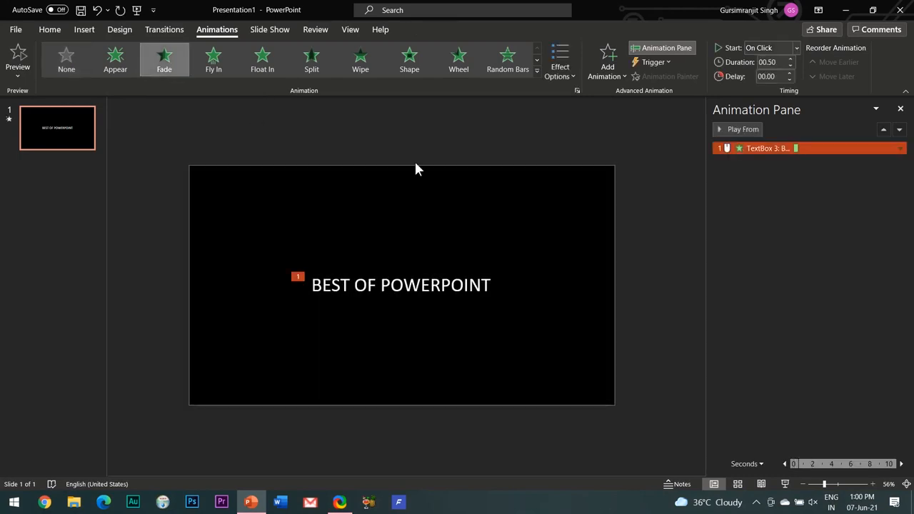
click(607, 63)
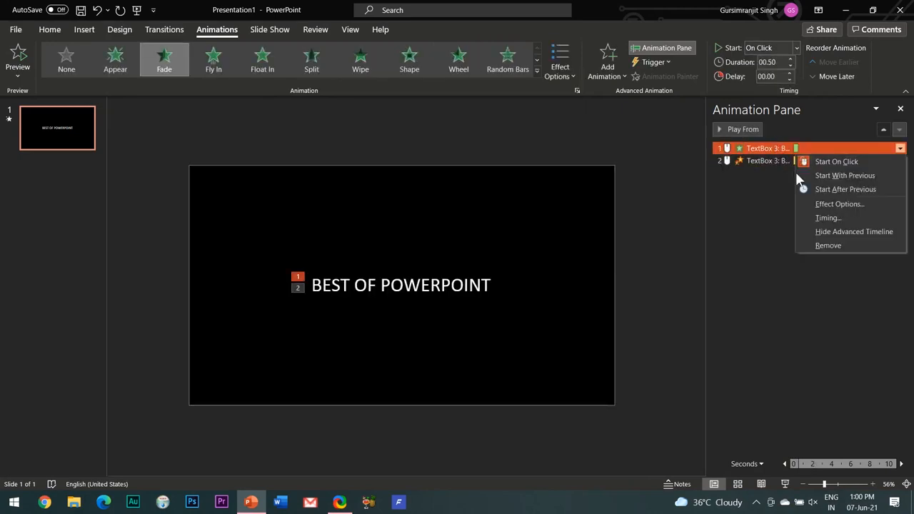
Set the title's Fade to start With Previous and last 3 seconds
click(840, 203)
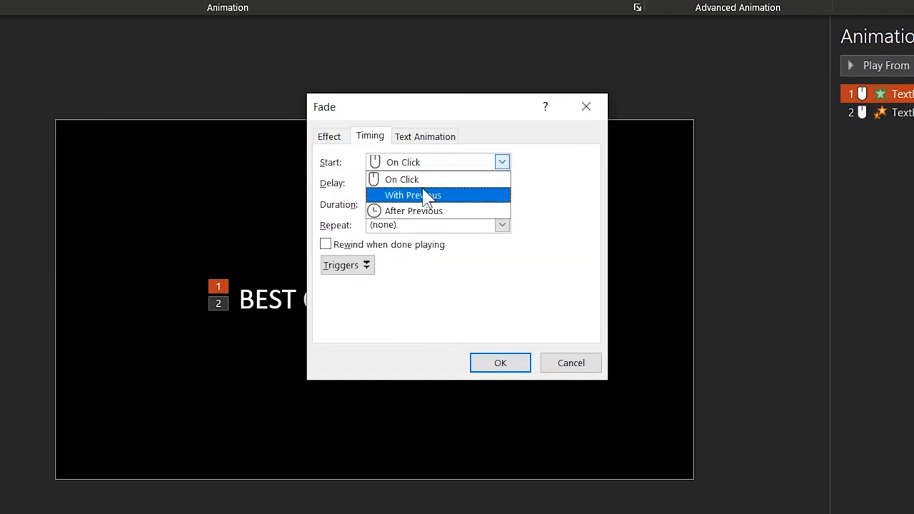
click(413, 194)
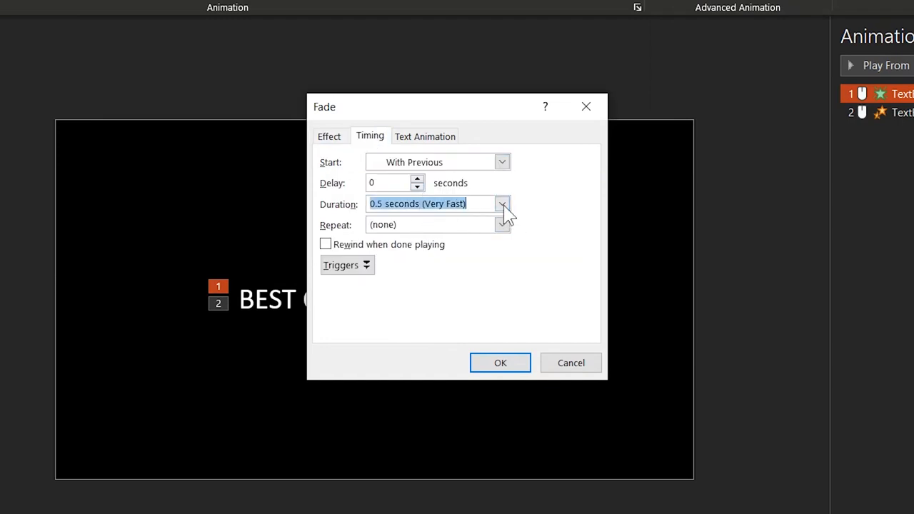
click(503, 202)
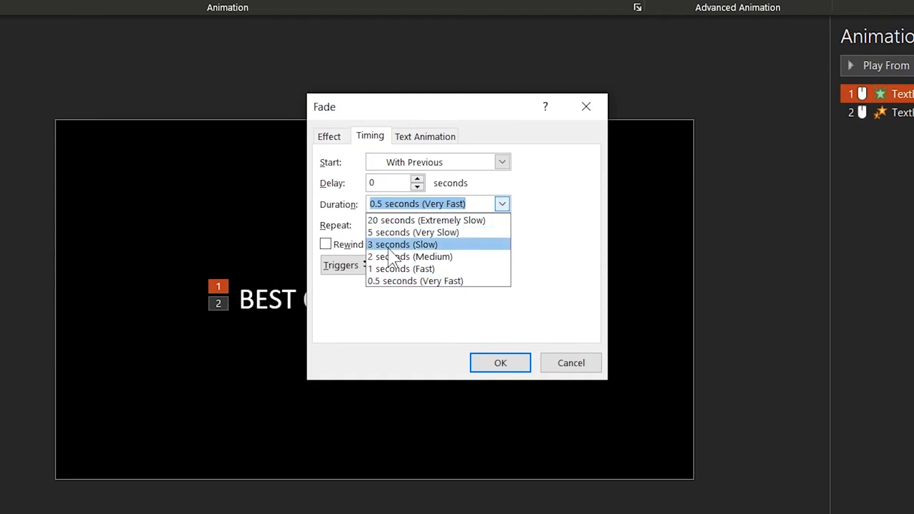
click(402, 244)
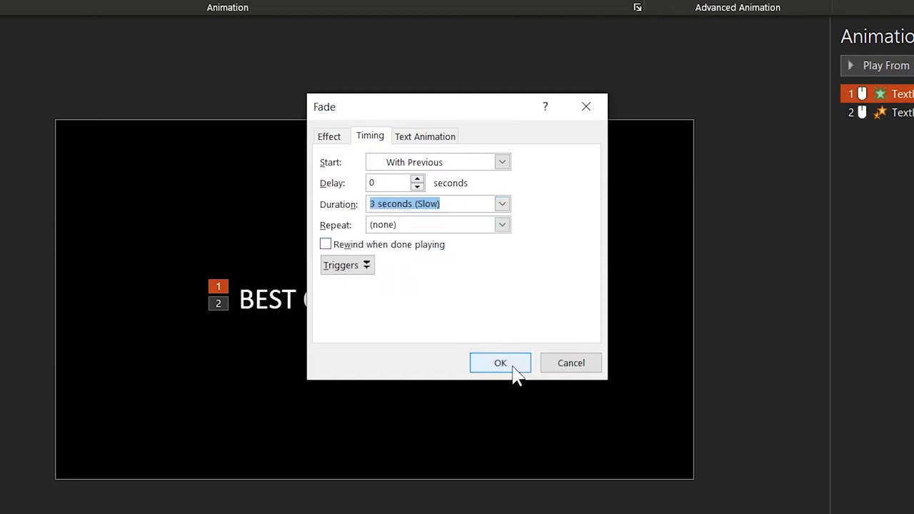
click(500, 363)
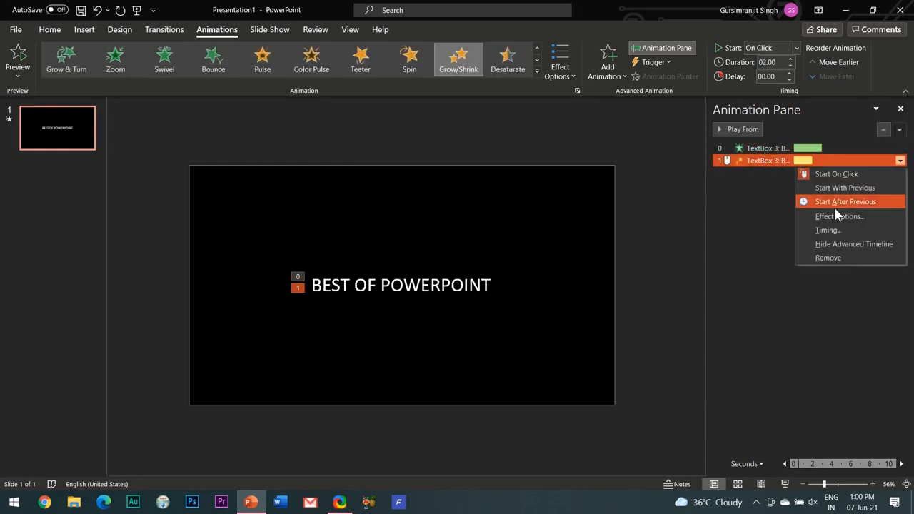
Set the title's Grow/Shrink to start With Previous with a 15-second duration
click(840, 218)
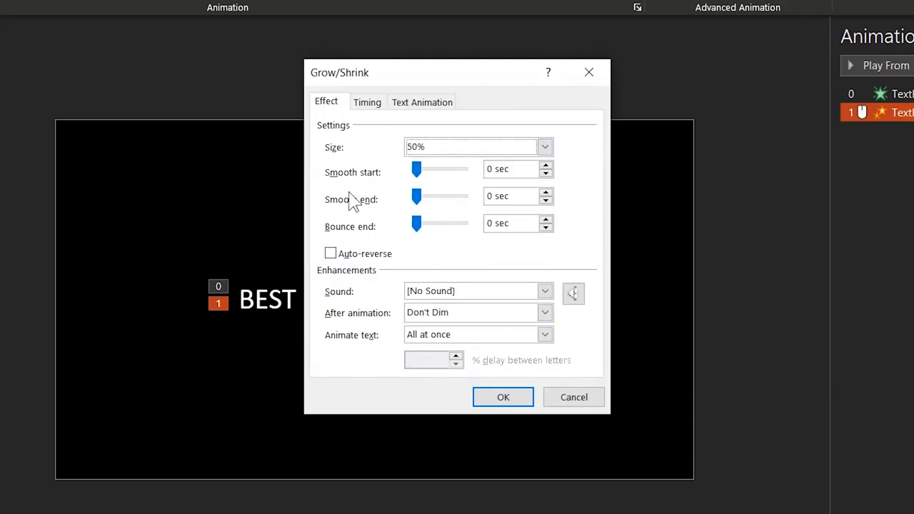
click(367, 101)
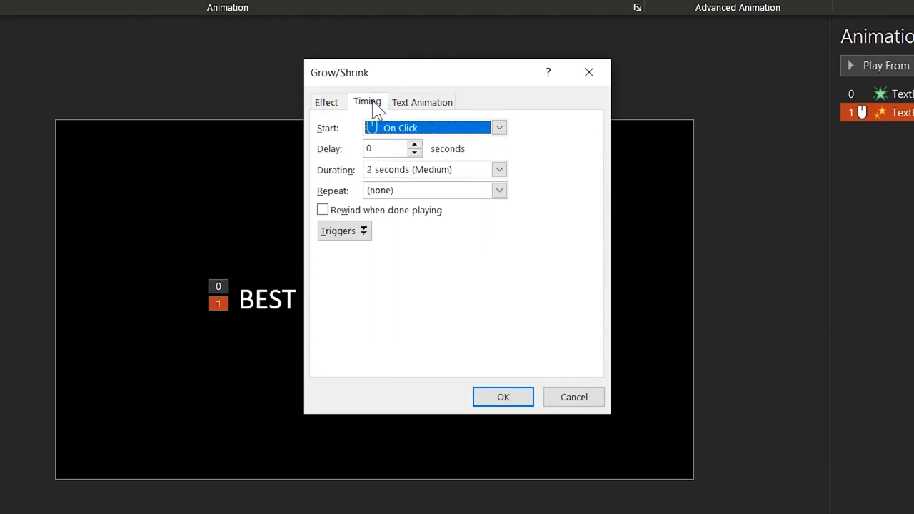
click(499, 127)
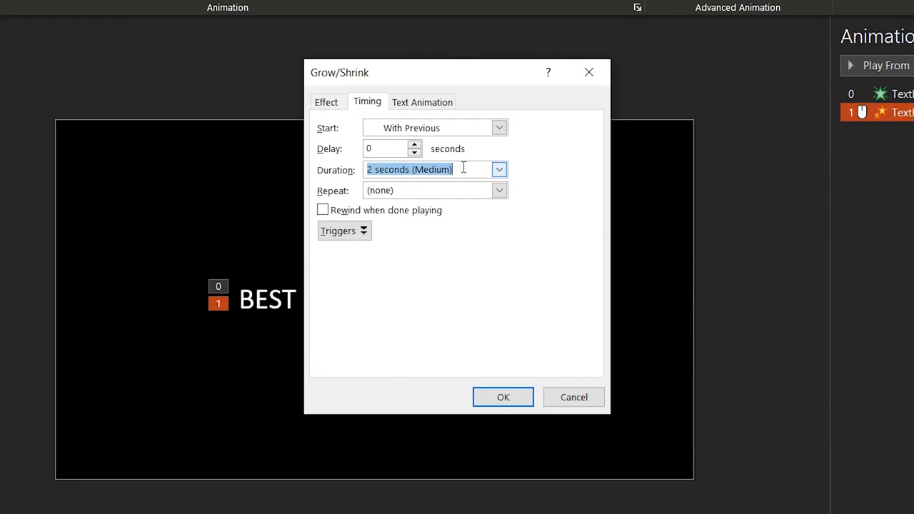
text(15)
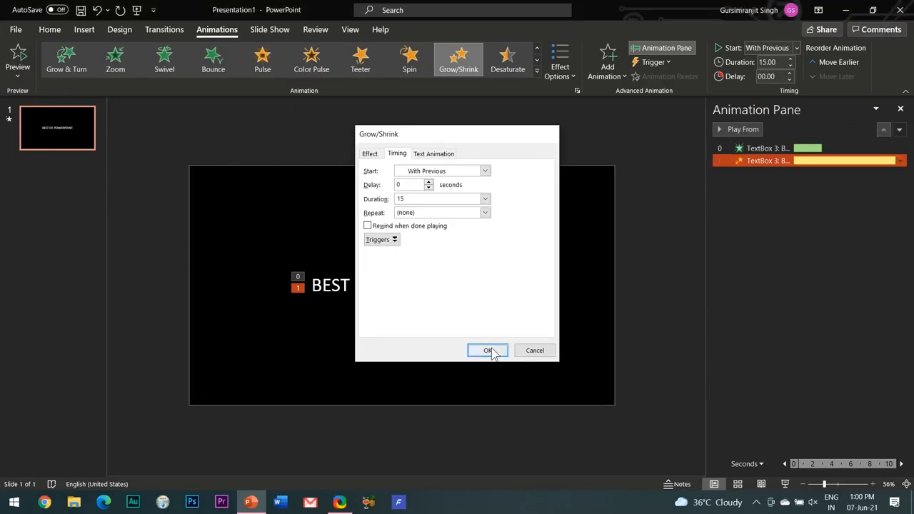
click(488, 350)
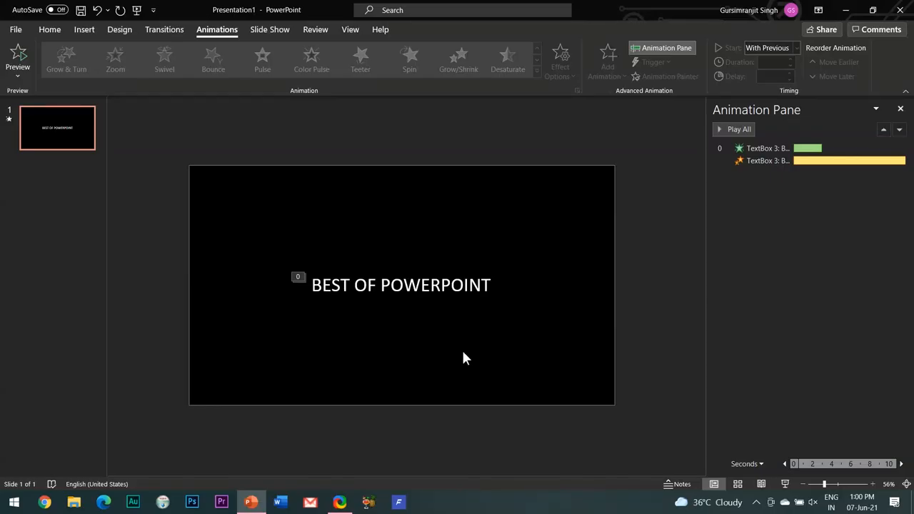
mouse_move(57, 140)
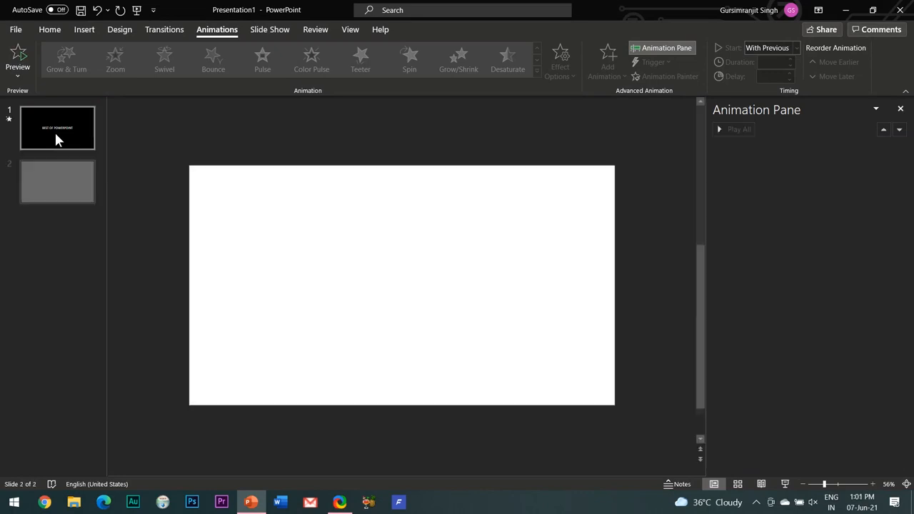
Give the new second slide a solid black background
right_click(57, 182)
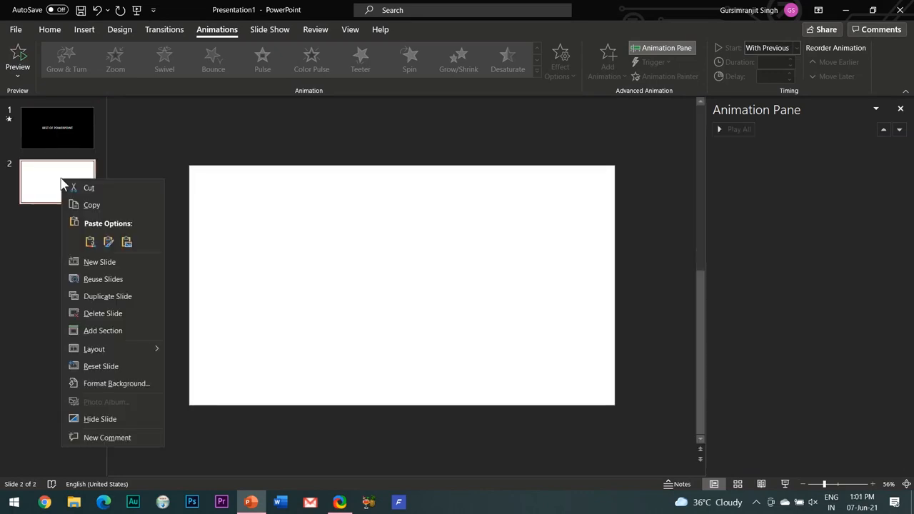
click(117, 383)
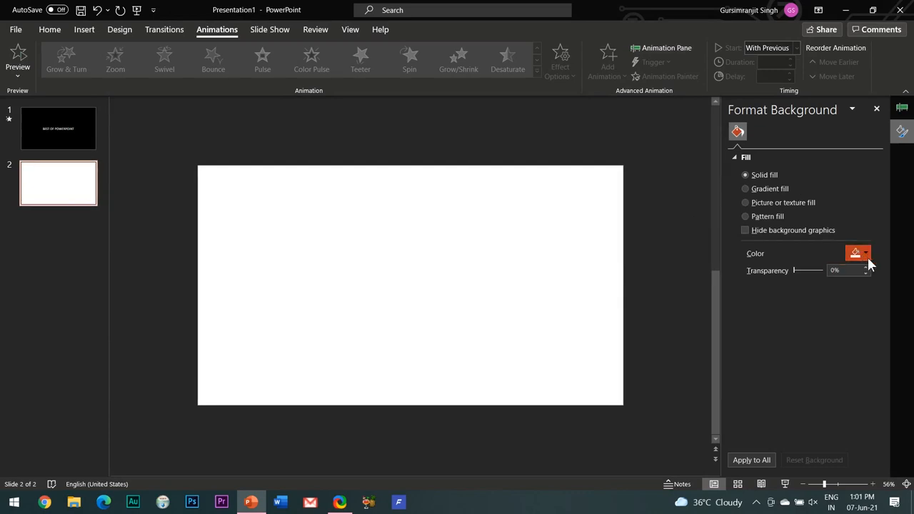
click(865, 253)
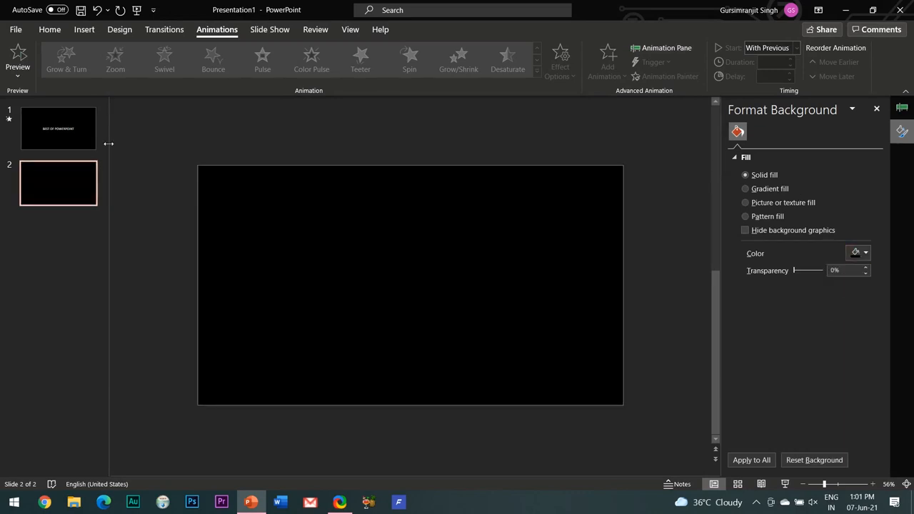
Add a centred 'SUBSCRIBE' text box on slide 2 and enlarge its font twice
click(82, 29)
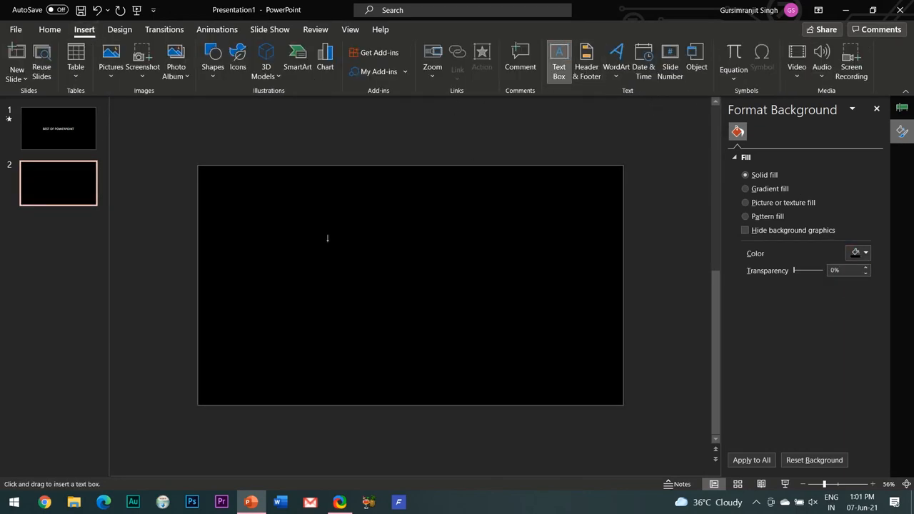
drag(326, 251, 446, 263)
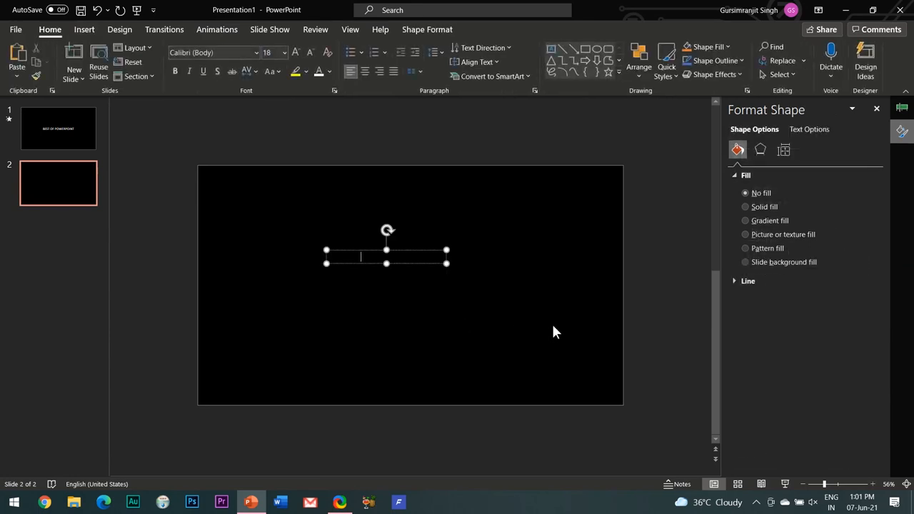
text(SUBSCRIBE)
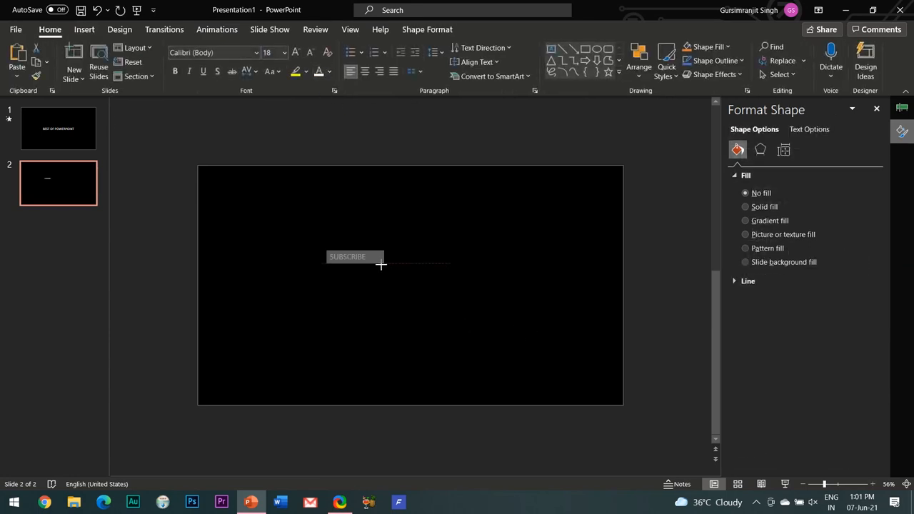
click(296, 51)
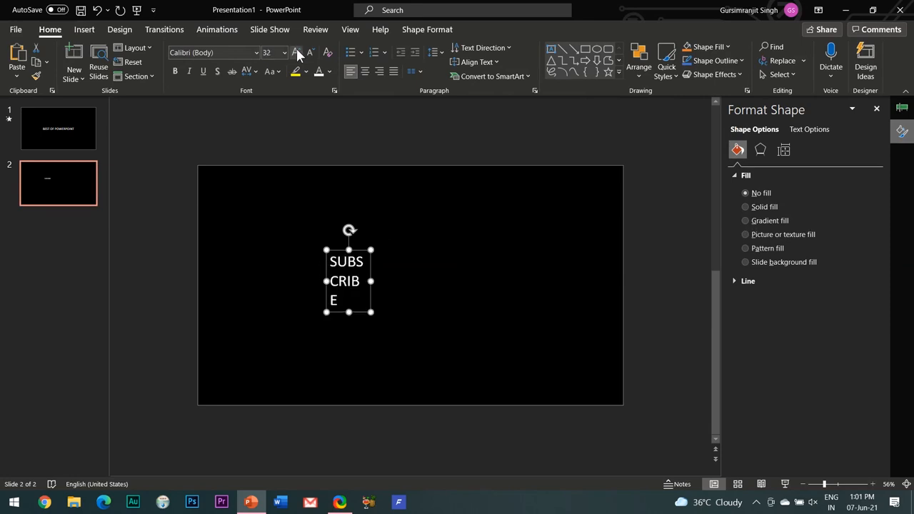
click(296, 51)
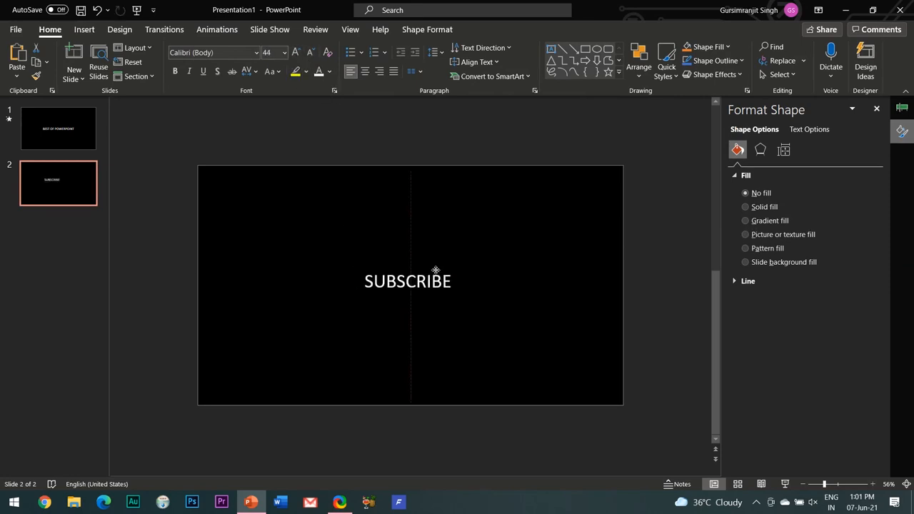
click(407, 280)
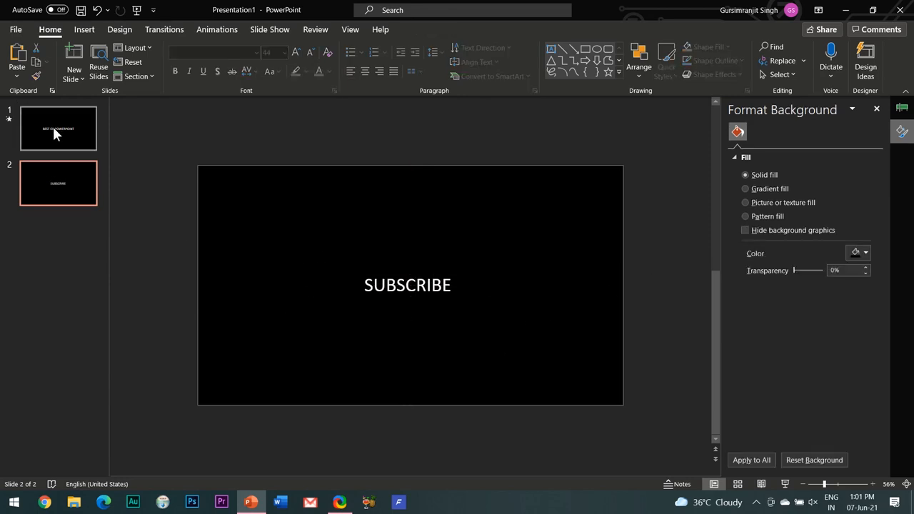
Copy the title's animations onto the SUBSCRIBE text with the Animation Painter
click(57, 128)
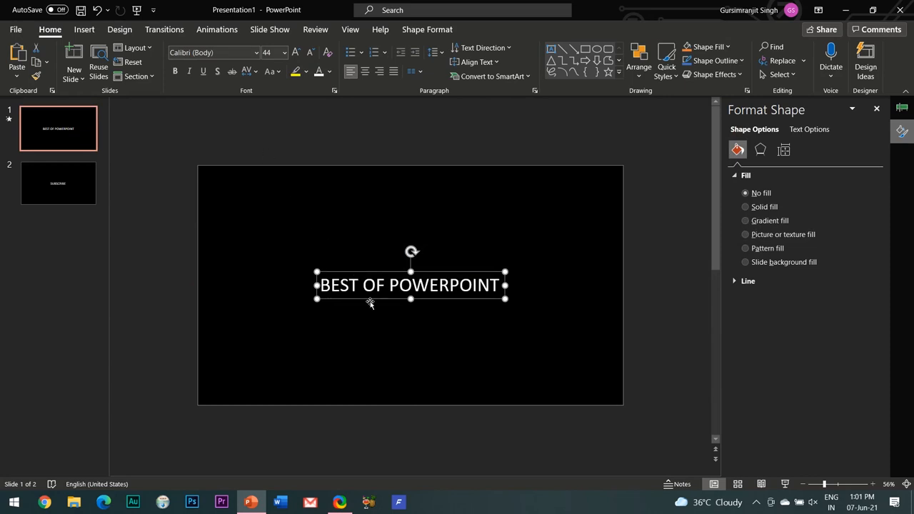
click(218, 28)
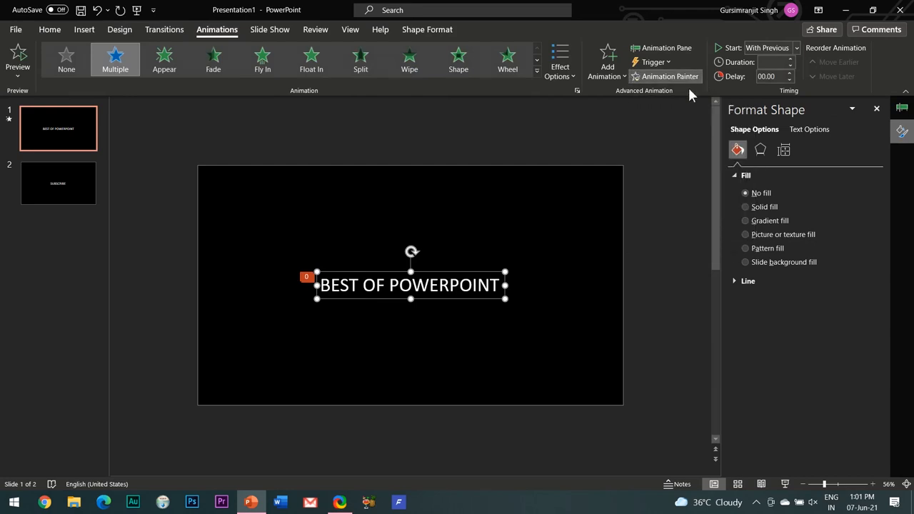
click(57, 183)
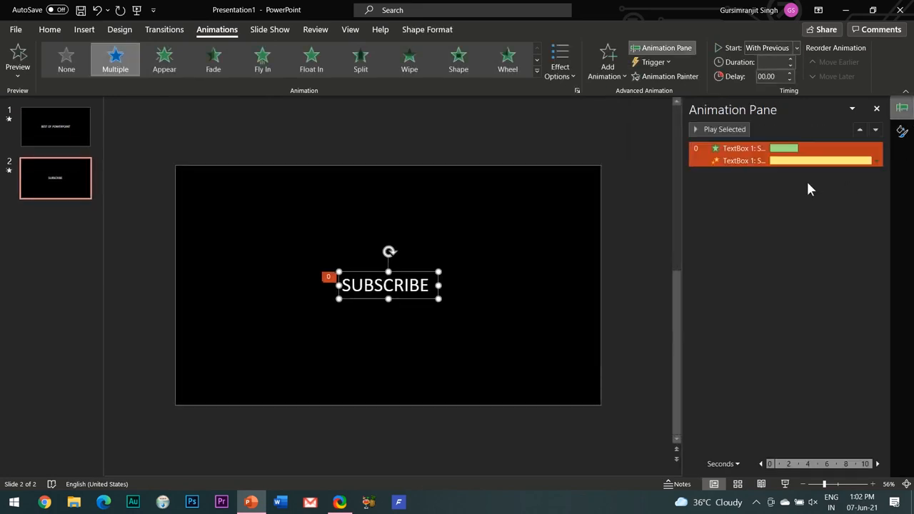
mouse_move(760, 180)
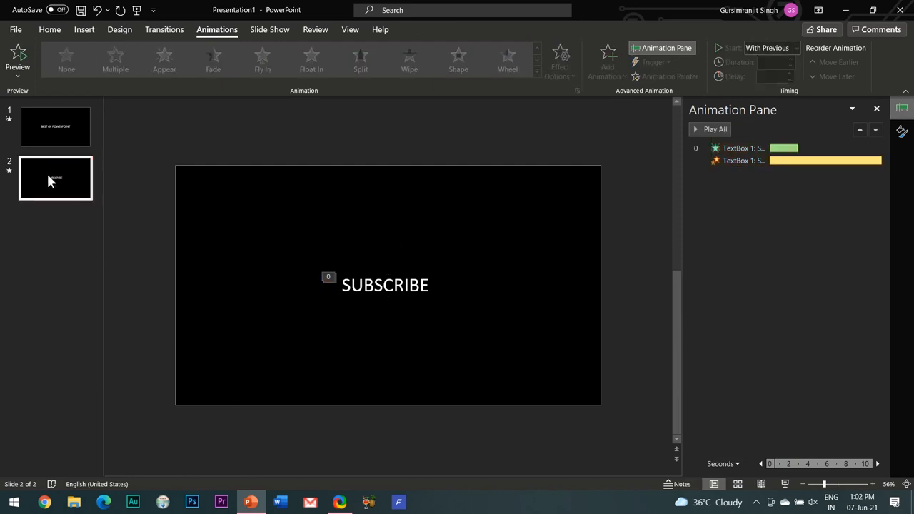
click(164, 28)
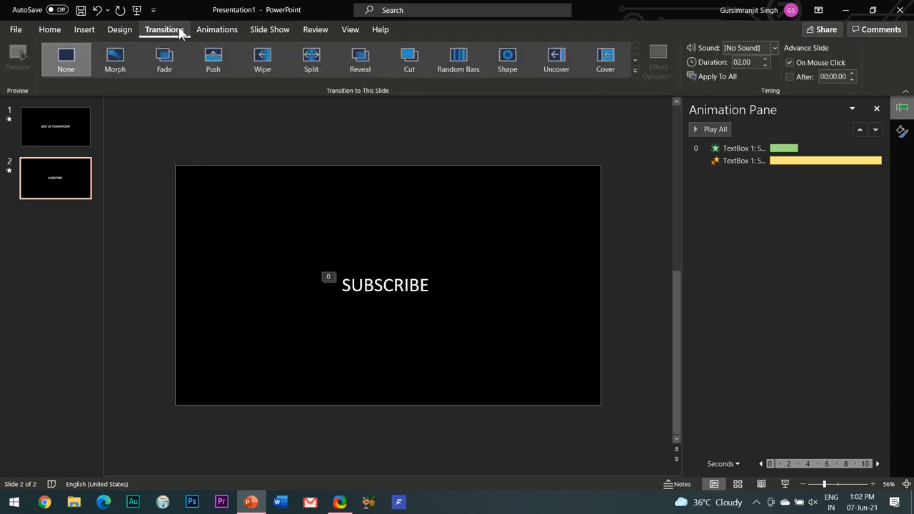
click(163, 59)
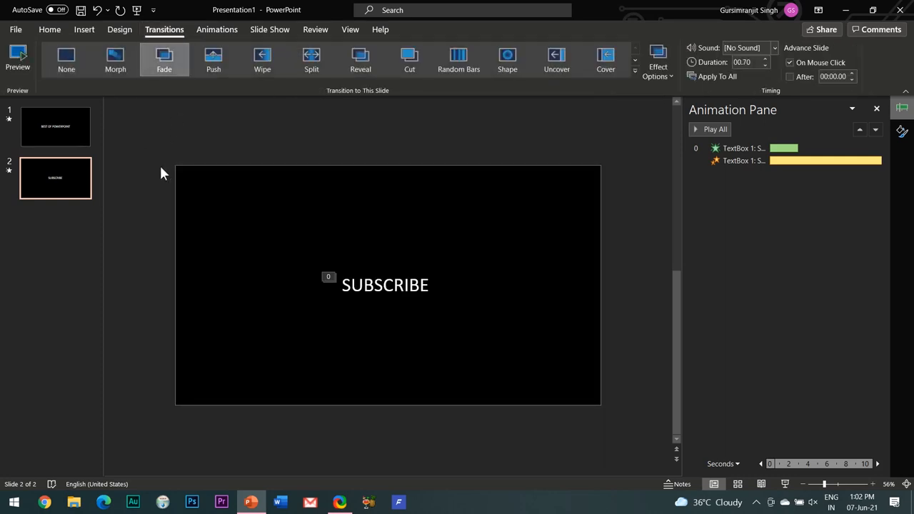
mouse_move(148, 206)
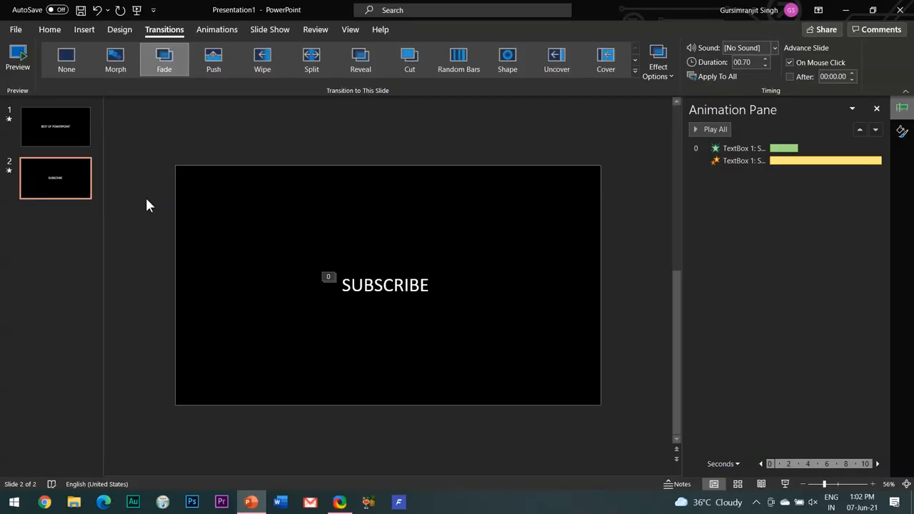
click(66, 60)
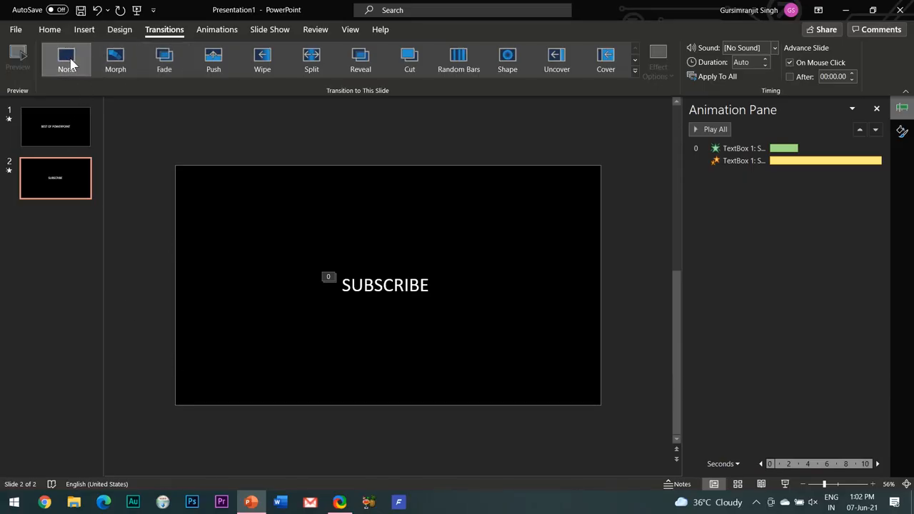
Remove the SUBSCRIBE slide's transition and draw a rectangle covering the whole first slide
click(54, 126)
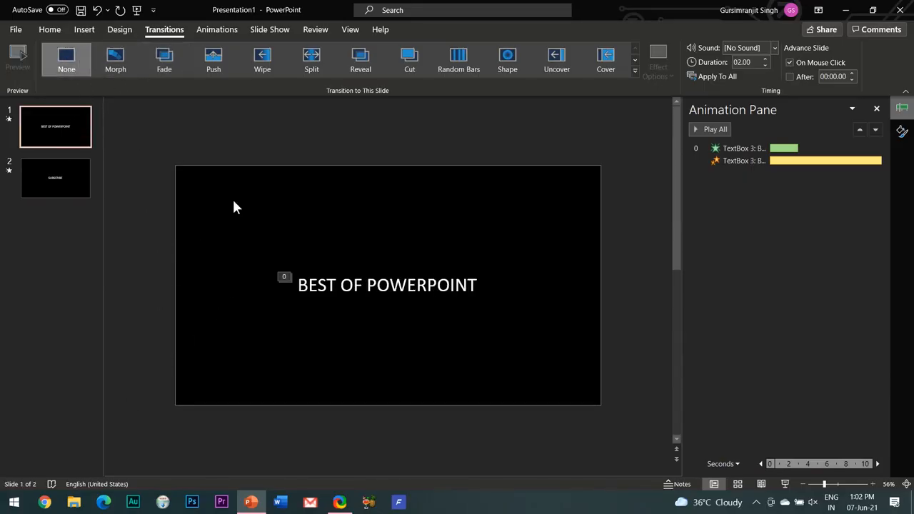
click(82, 29)
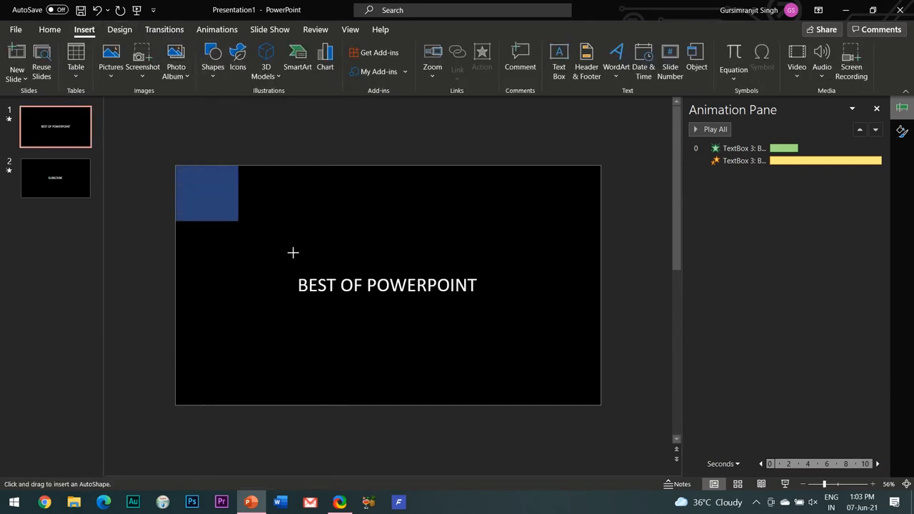
drag(178, 169, 601, 403)
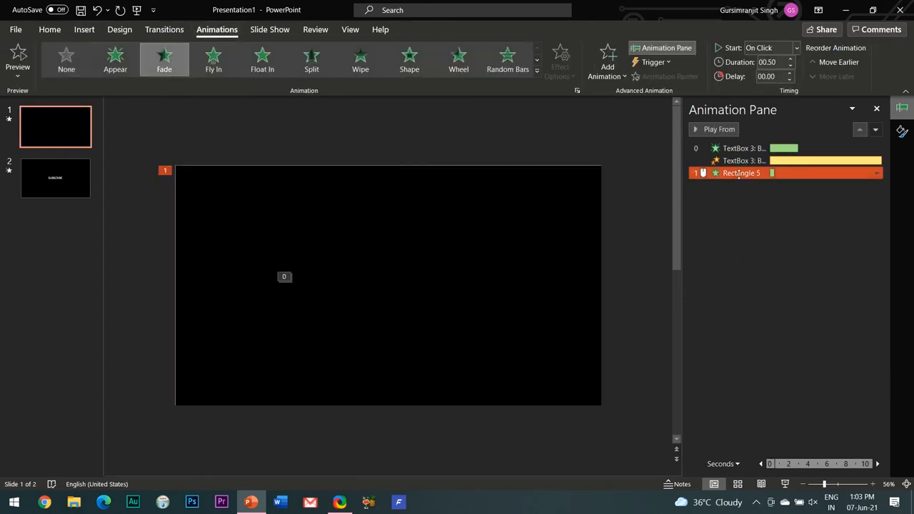
Make the rectangle's fade start With Previous, duration 05.00 and delay 05.00
click(768, 48)
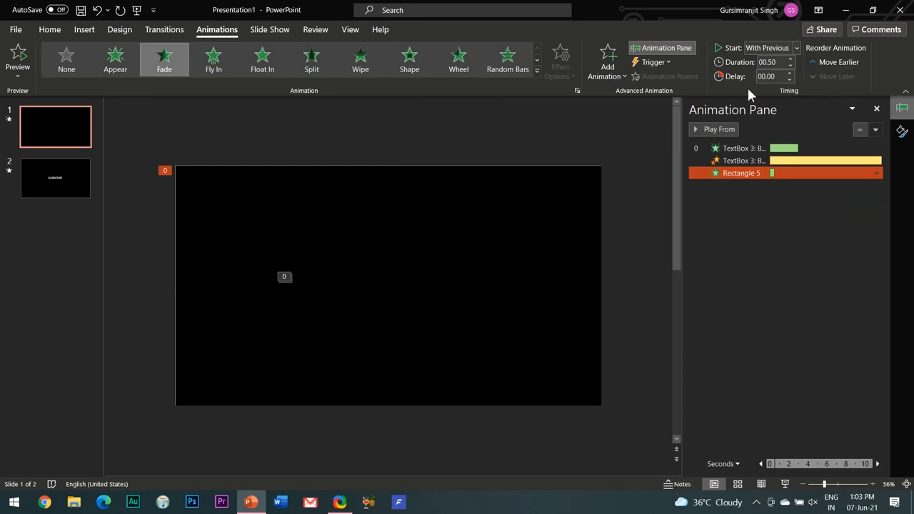
triple_click(768, 63)
text(05)
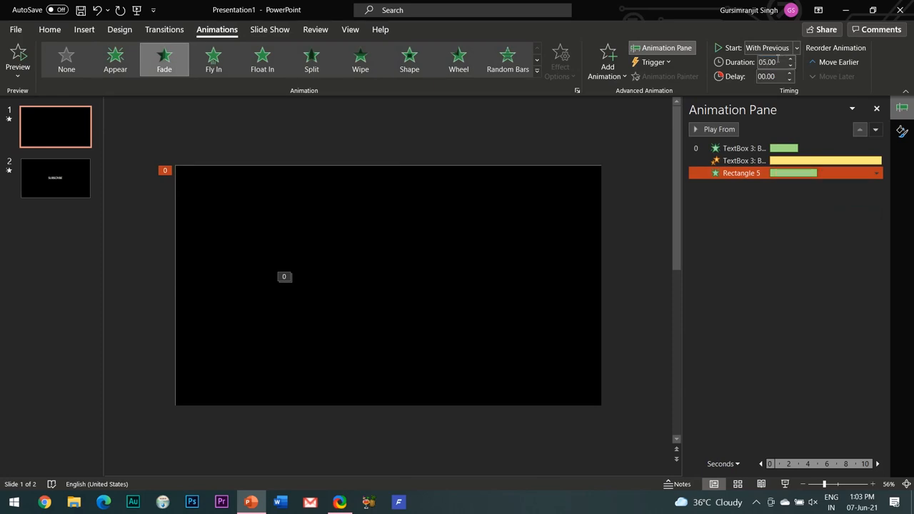
triple_click(765, 77)
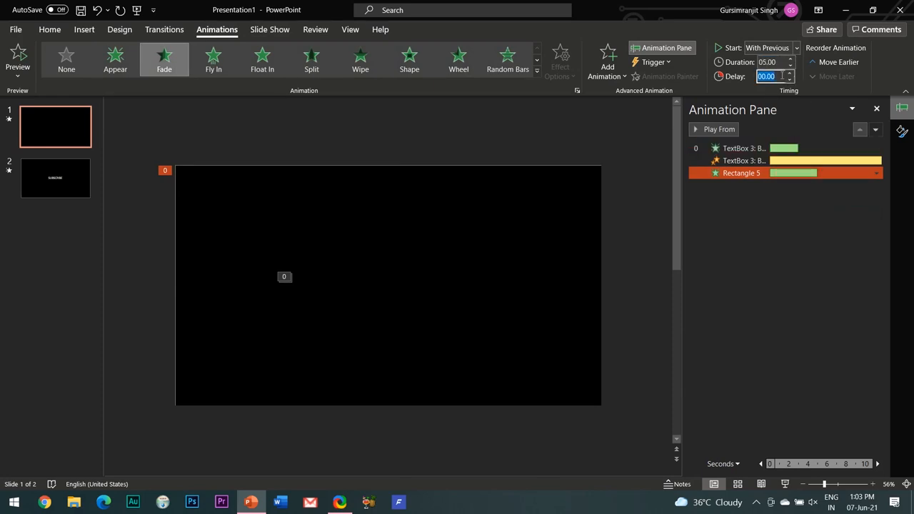
text(05.00)
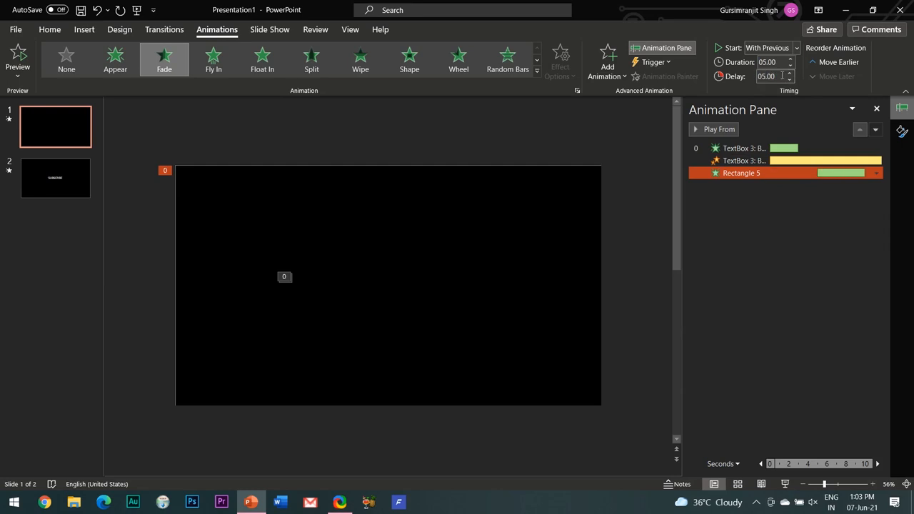
click(730, 320)
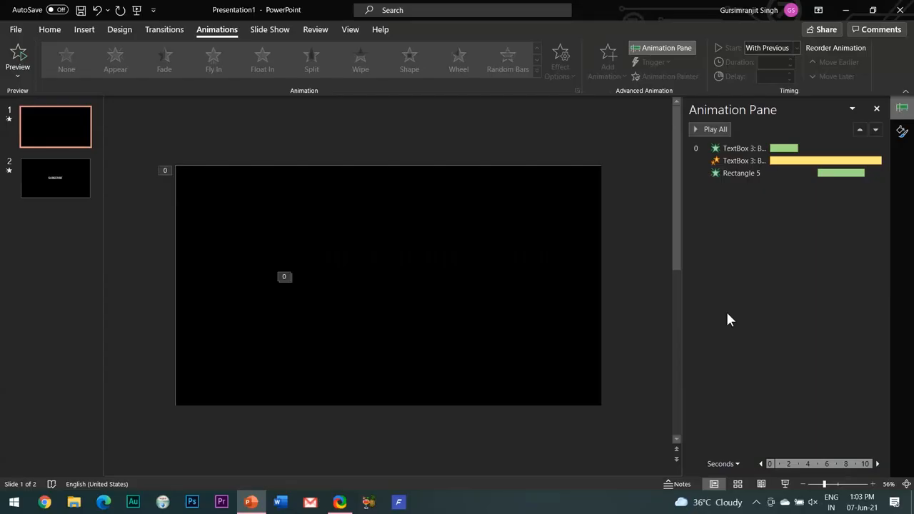
Select the second slide holding the SUBSCRIBE text
click(54, 177)
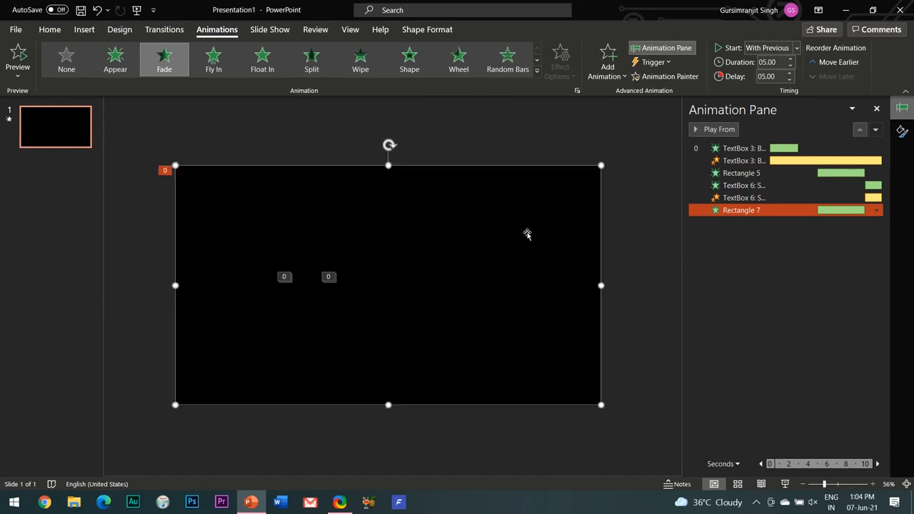
mouse_move(506, 254)
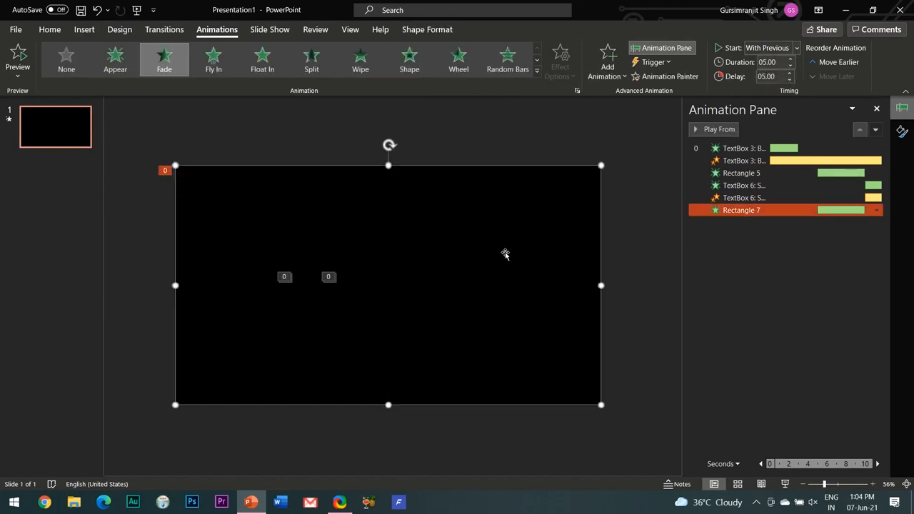
mouse_move(726, 288)
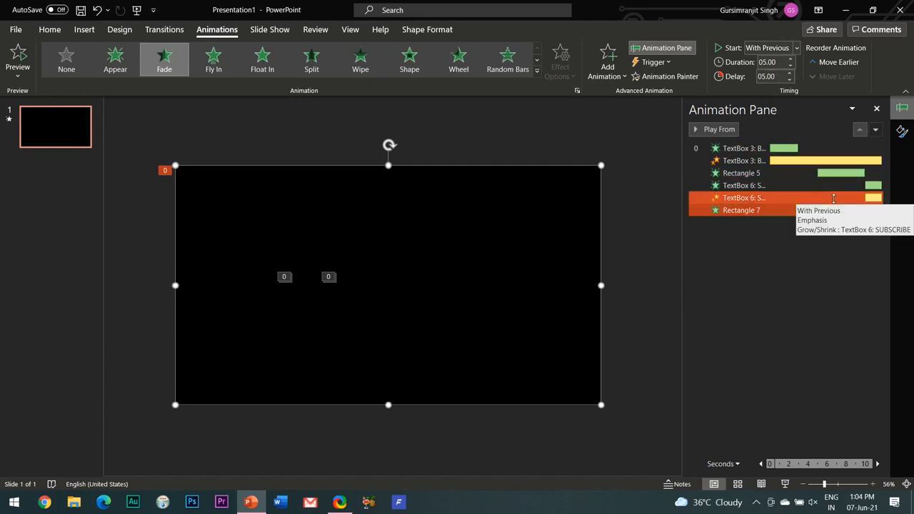
Set Rectangle 7's fade delay to 15.00 so it follows the SUBSCRIBE animations
click(742, 210)
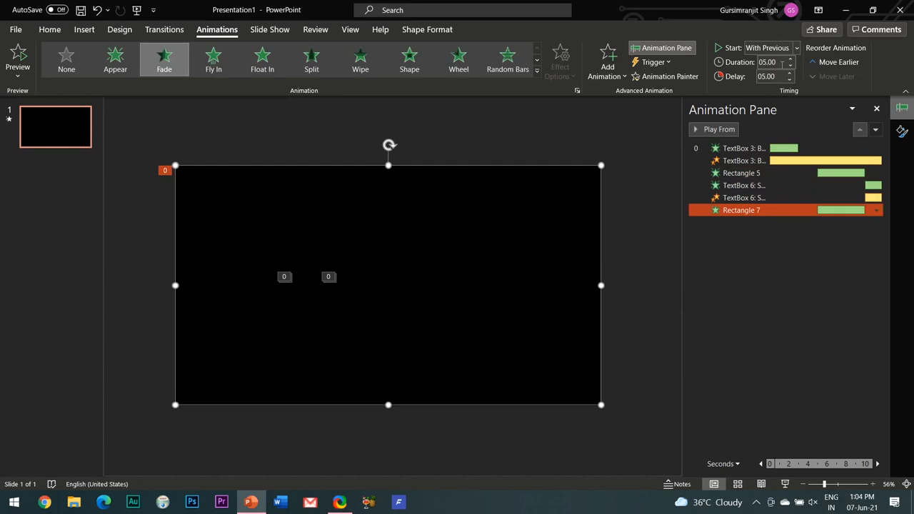
triple_click(766, 77)
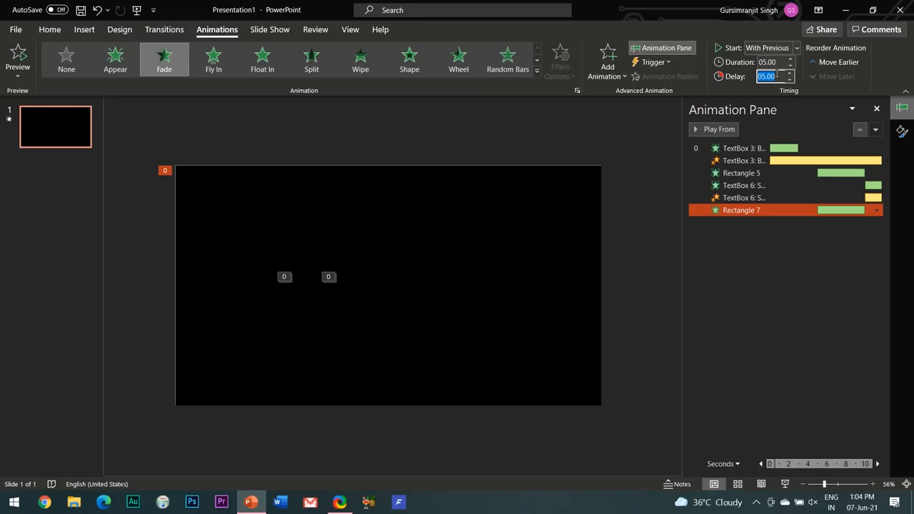
text(15.00)
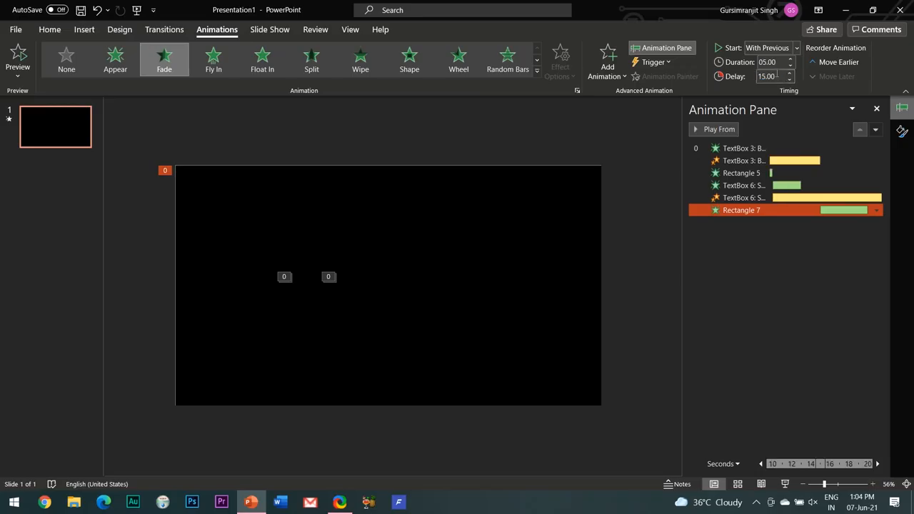